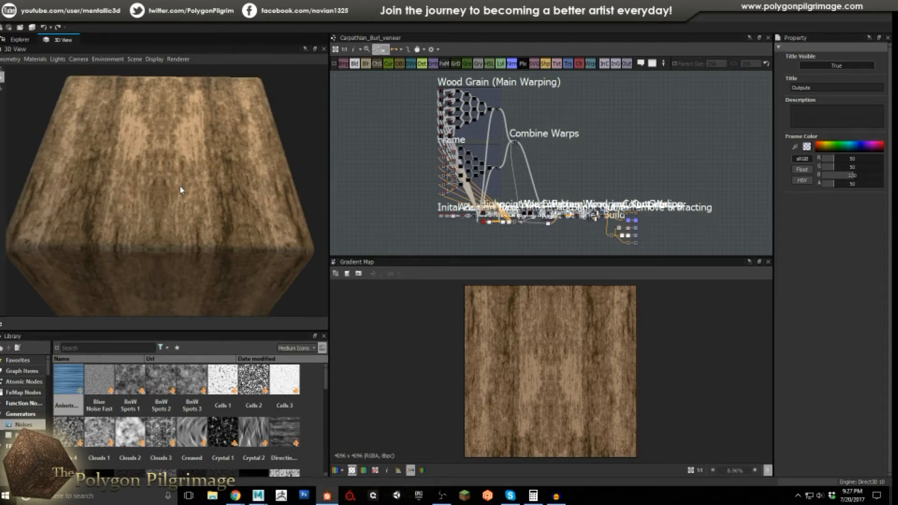
pyautogui.moveTo(179, 191)
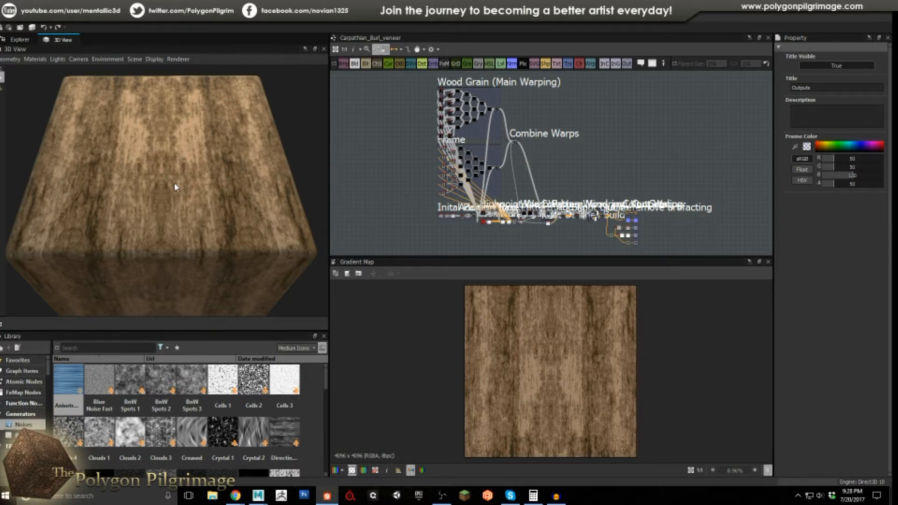
pyautogui.moveTo(170, 93)
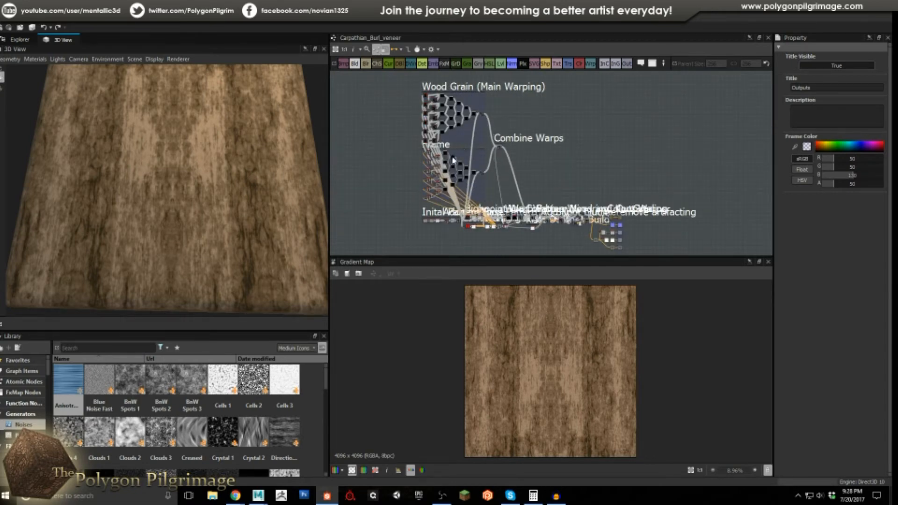
pyautogui.moveTo(546, 175)
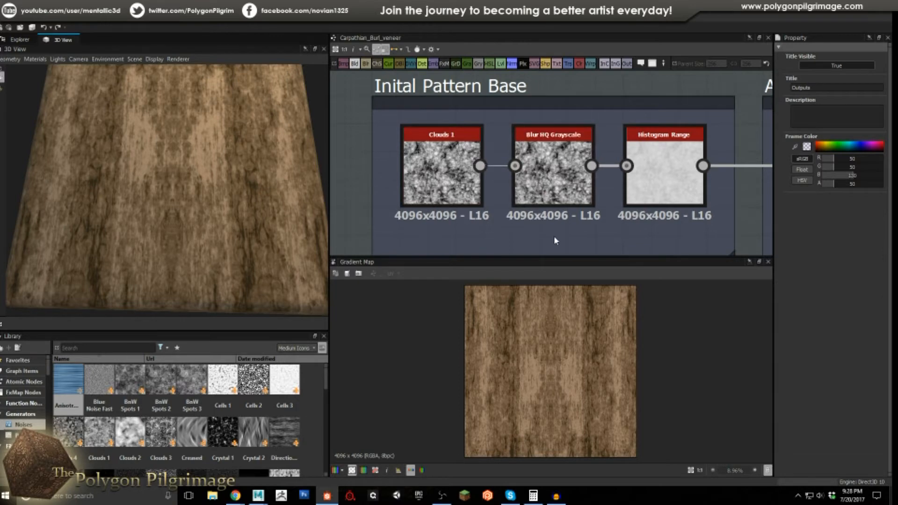
# - Preview the Blur HQ Grayscale node, then the Histogram Range output
pyautogui.click(553, 166)
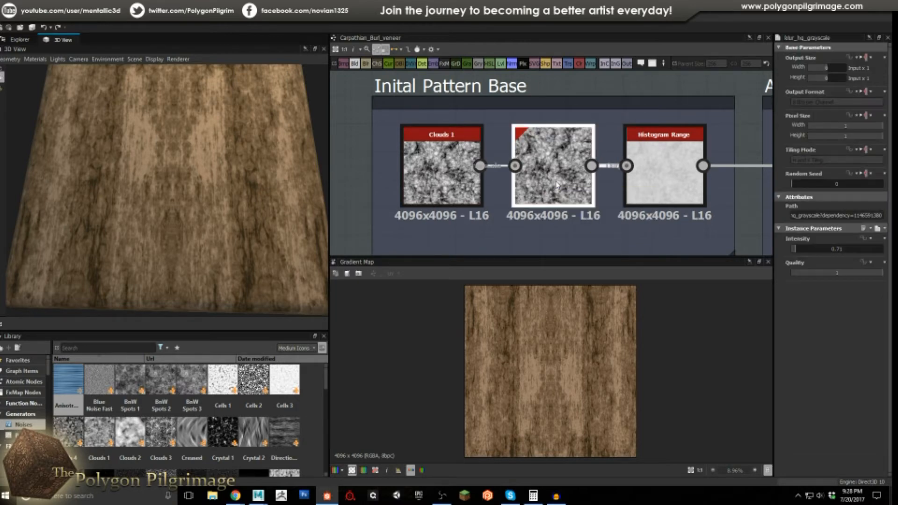
pyautogui.click(553, 164)
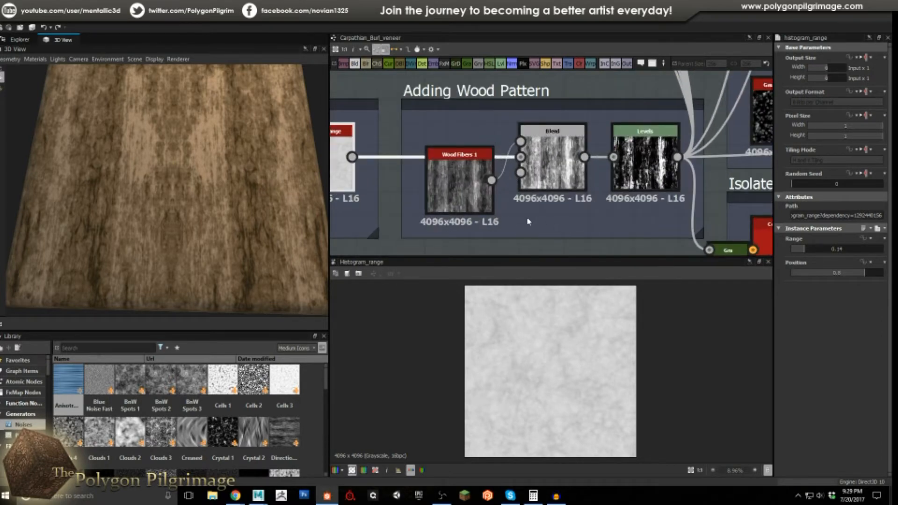
# - Preview the wood fibers' Blend node, then the wood pattern's Levels output
pyautogui.click(460, 179)
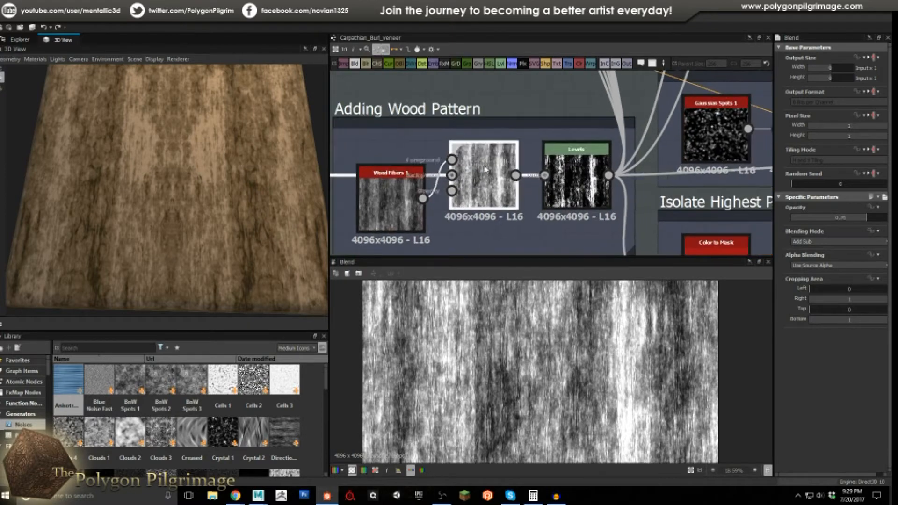
pyautogui.click(577, 149)
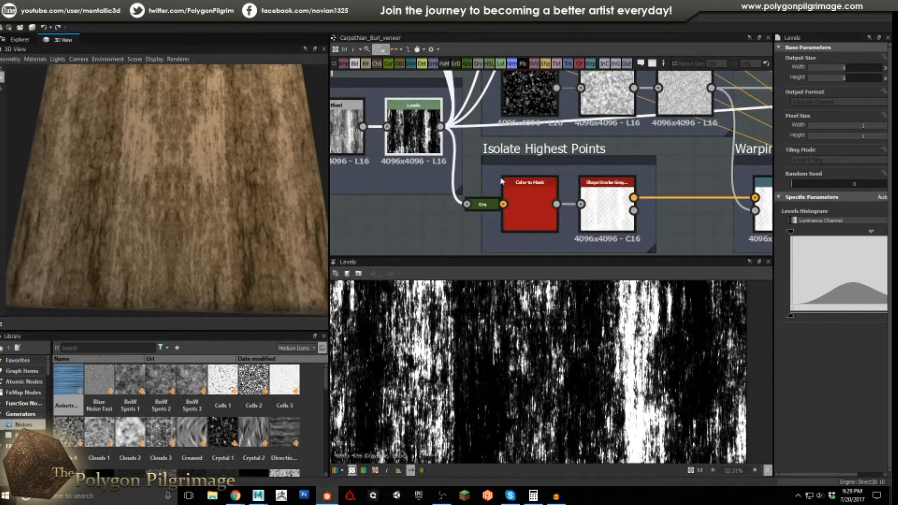
# - Preview the Color to Mask result, then the Shape Stroke Grayscale output
pyautogui.click(528, 204)
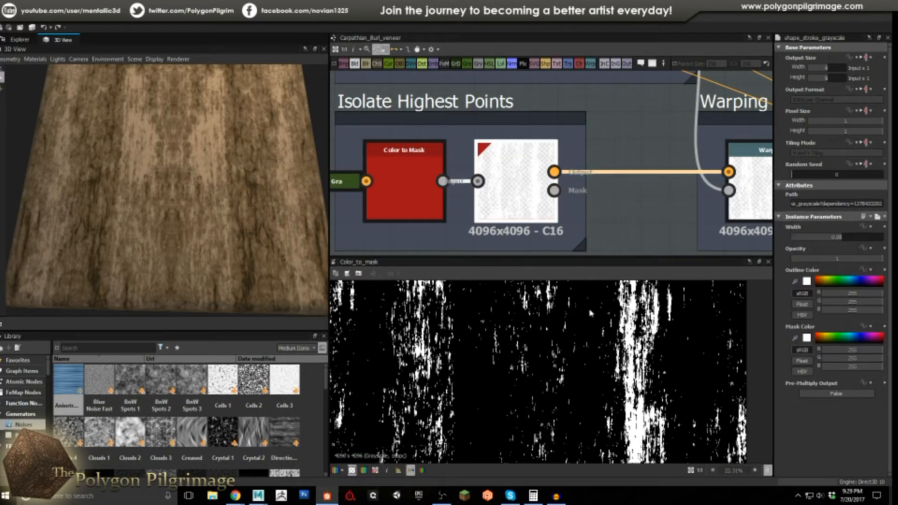
pyautogui.click(515, 149)
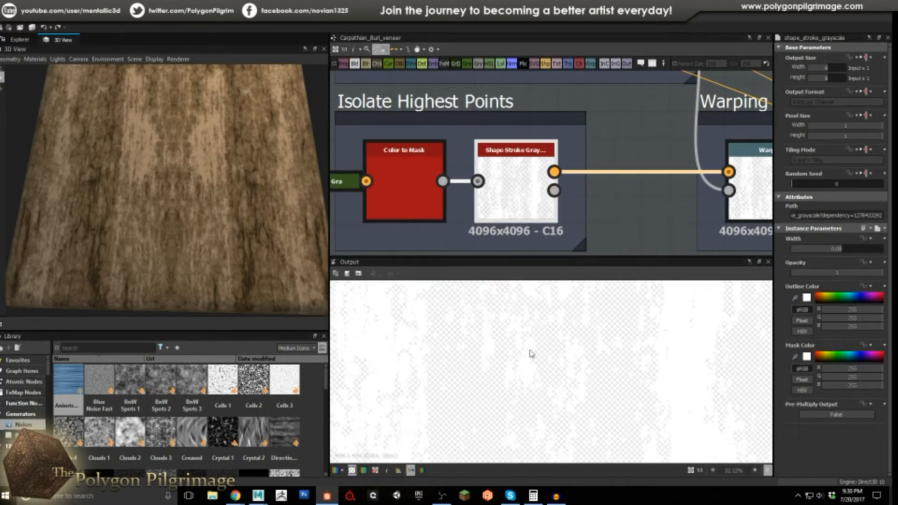
pyautogui.moveTo(806, 298)
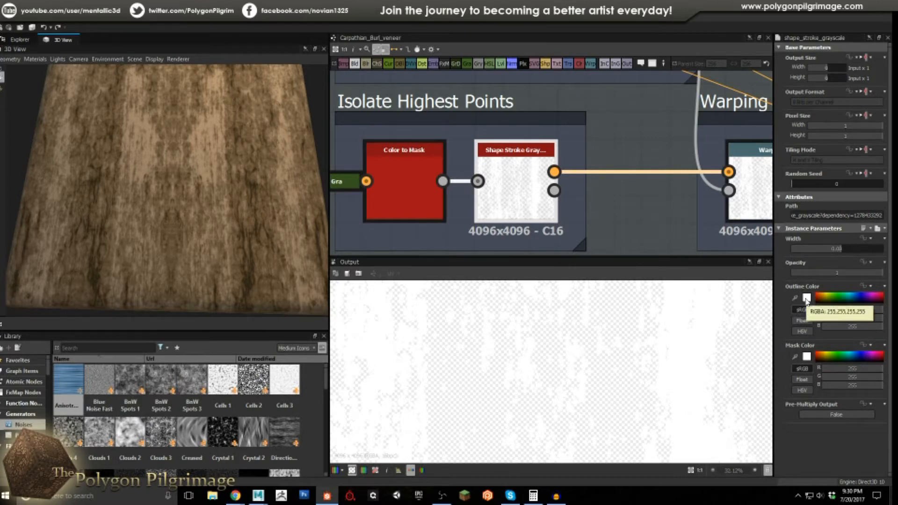
pyautogui.moveTo(757, 287)
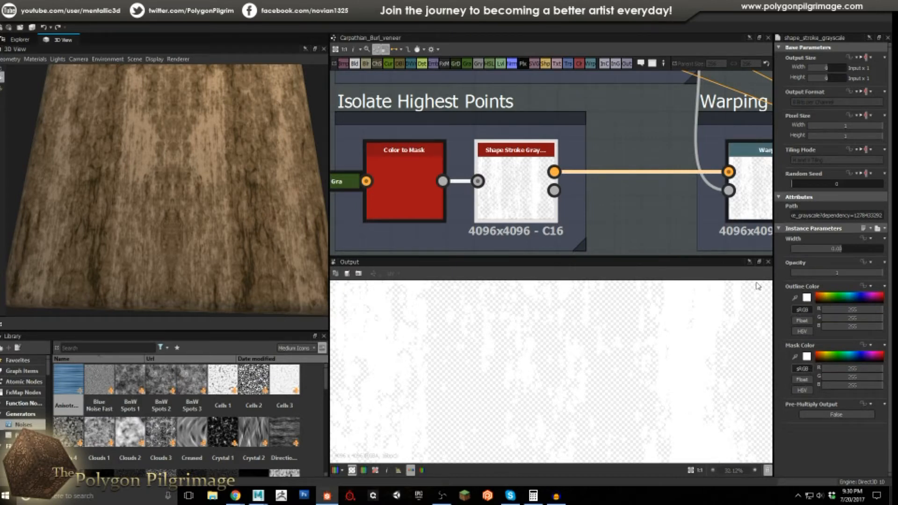
pyautogui.moveTo(642, 370)
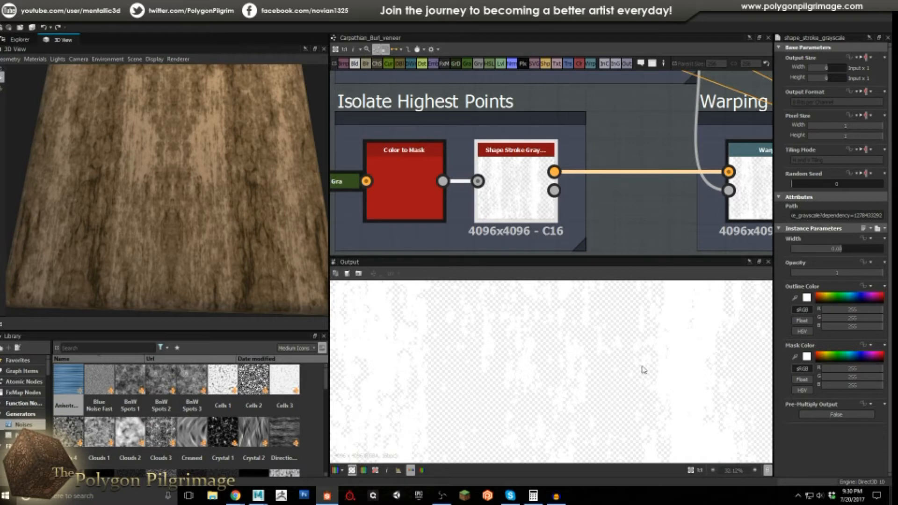
pyautogui.moveTo(841, 259)
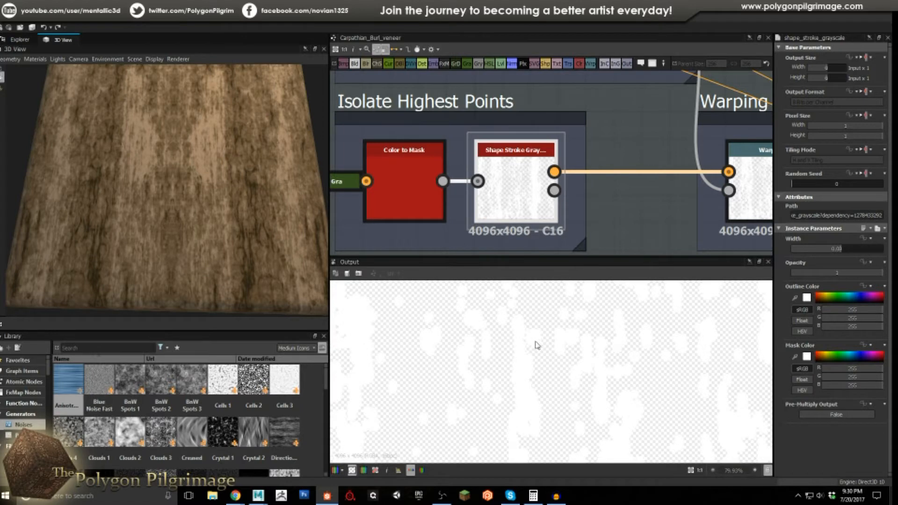
pyautogui.moveTo(542, 351)
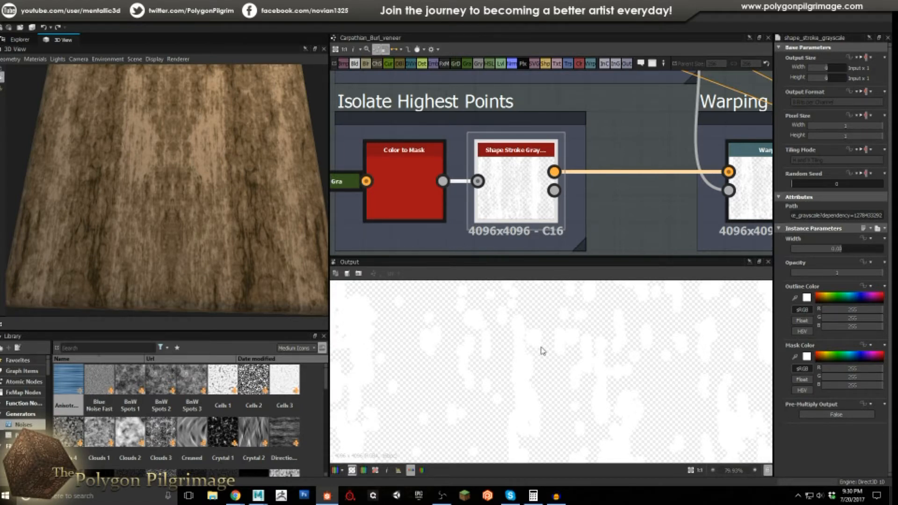
pyautogui.moveTo(543, 346)
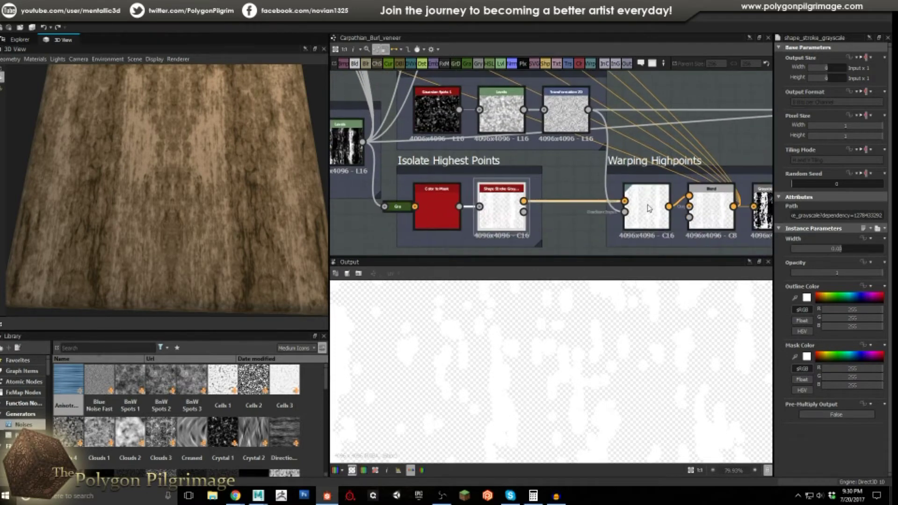
# - Preview the Warp output, then Gaussian Spots 1 in Highpoint Warp Pattern, twice
pyautogui.click(644, 186)
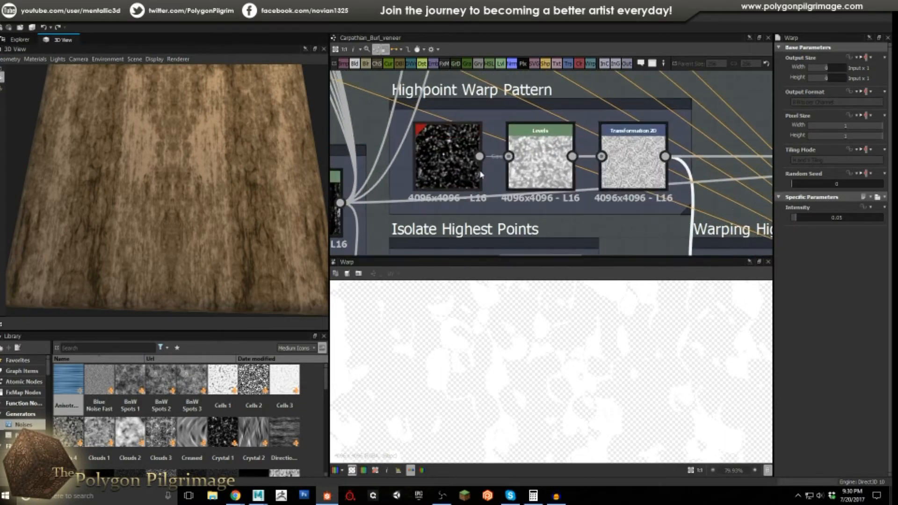
pyautogui.click(447, 162)
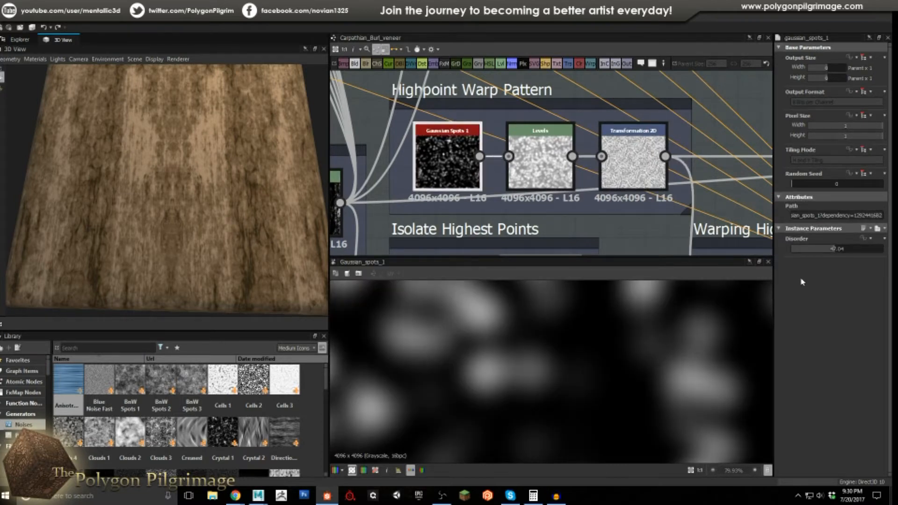
pyautogui.moveTo(841, 260)
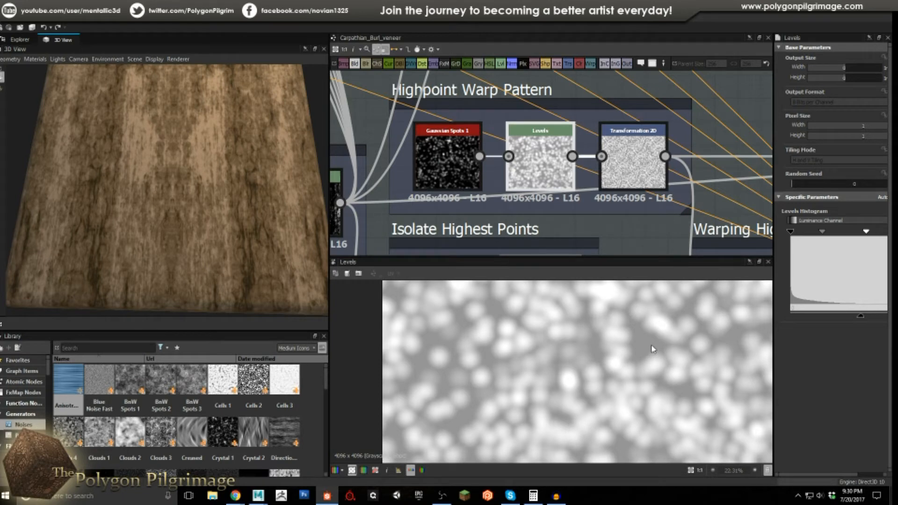
pyautogui.moveTo(661, 333)
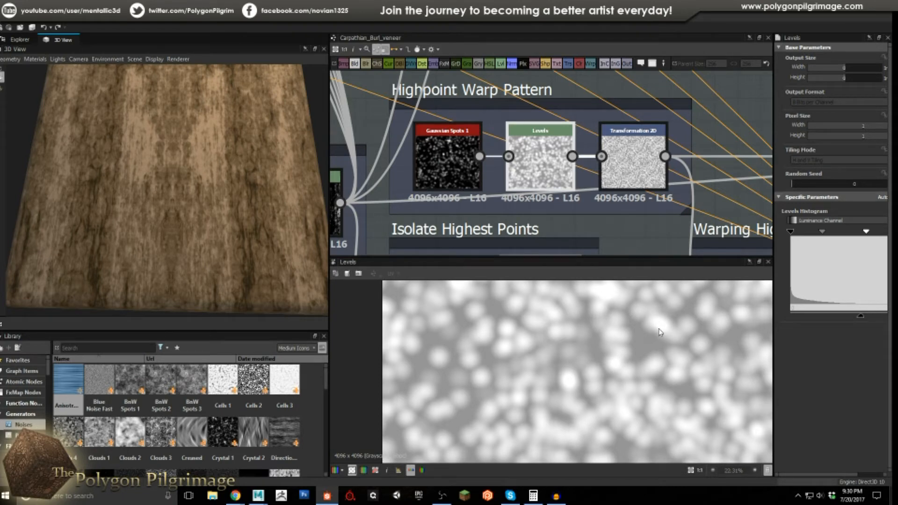
pyautogui.moveTo(656, 328)
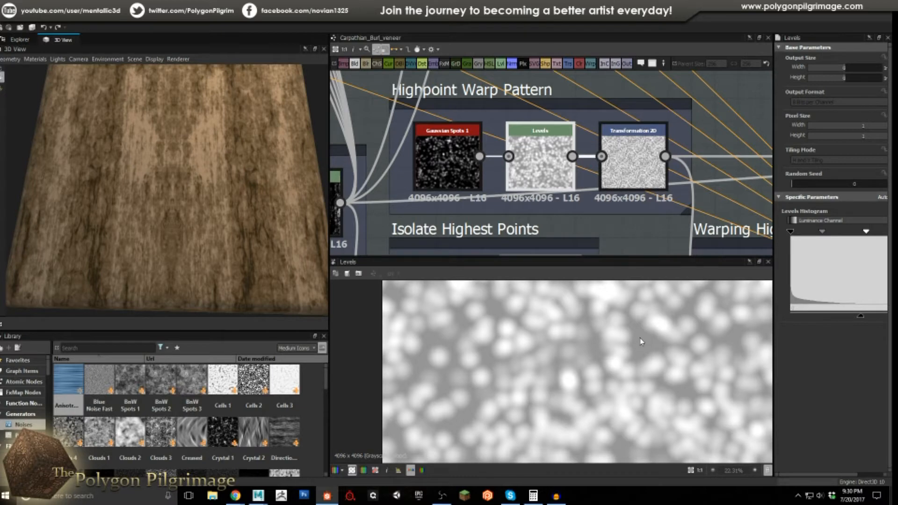
pyautogui.click(446, 157)
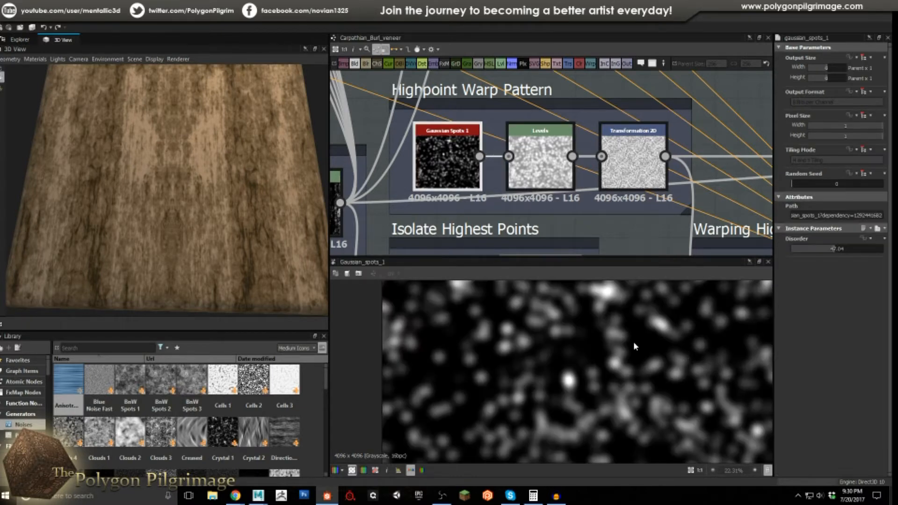
# - Preview the Transformation 2D output, then the Warp node in Warping Highpoints
pyautogui.click(542, 130)
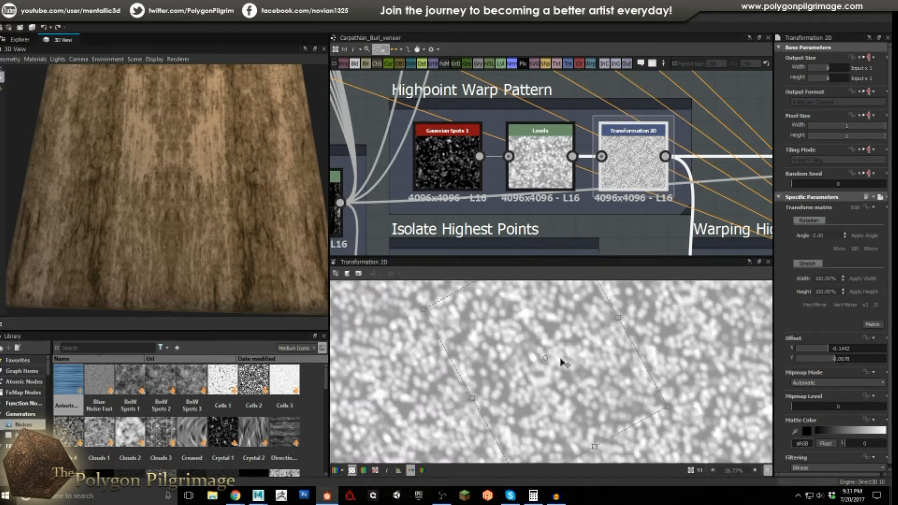
pyautogui.moveTo(585, 355)
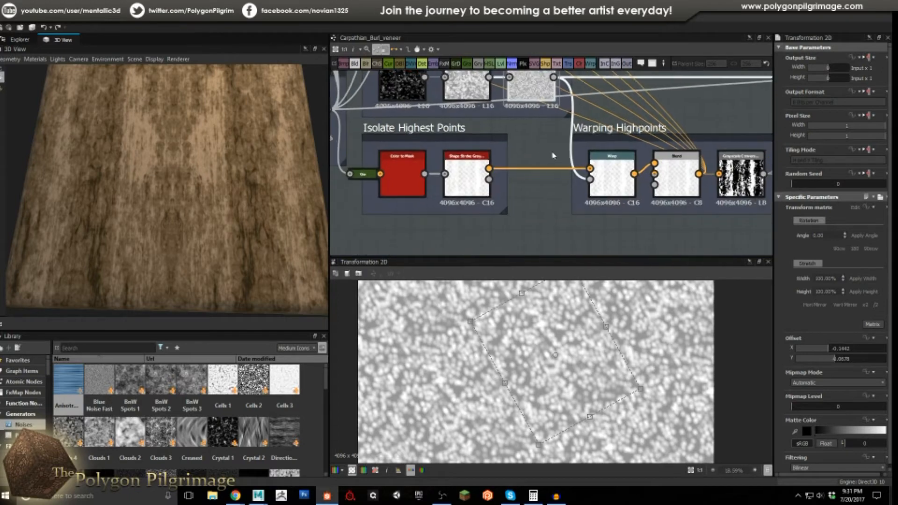
pyautogui.click(617, 155)
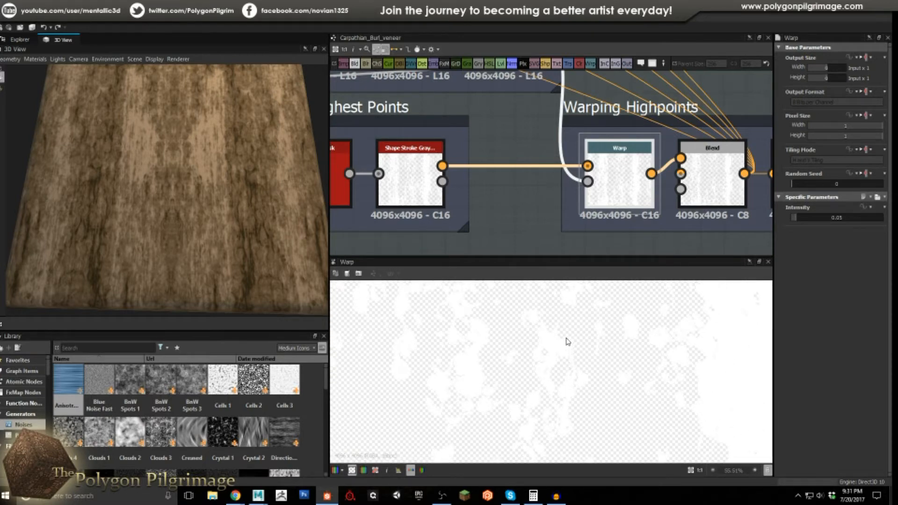
pyautogui.moveTo(480, 331)
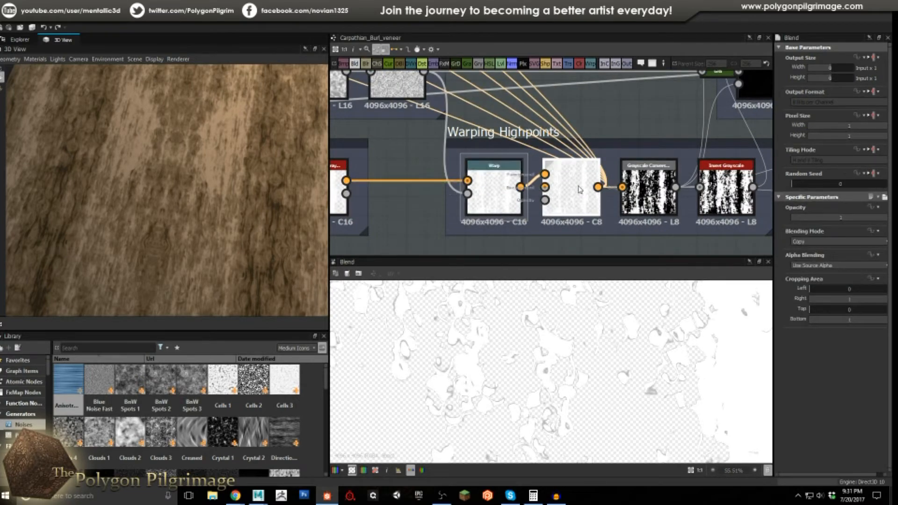
pyautogui.moveTo(575, 191)
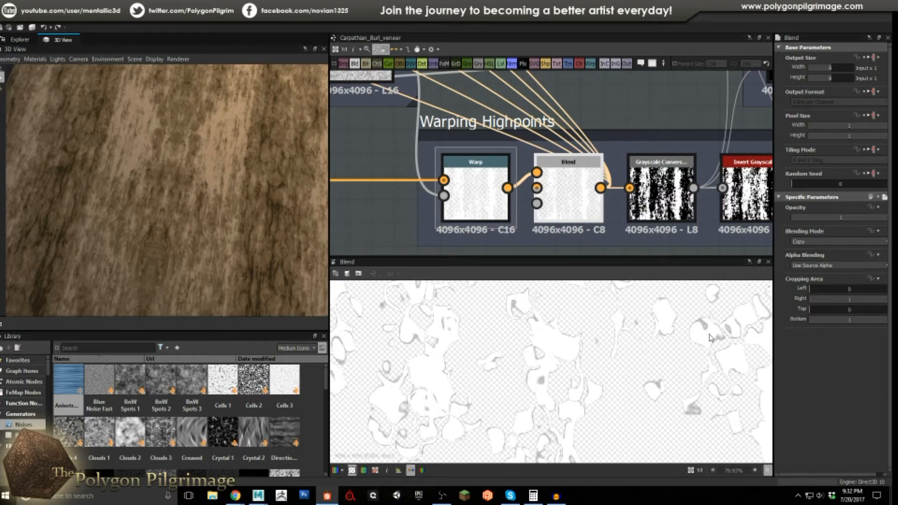
pyautogui.click(569, 161)
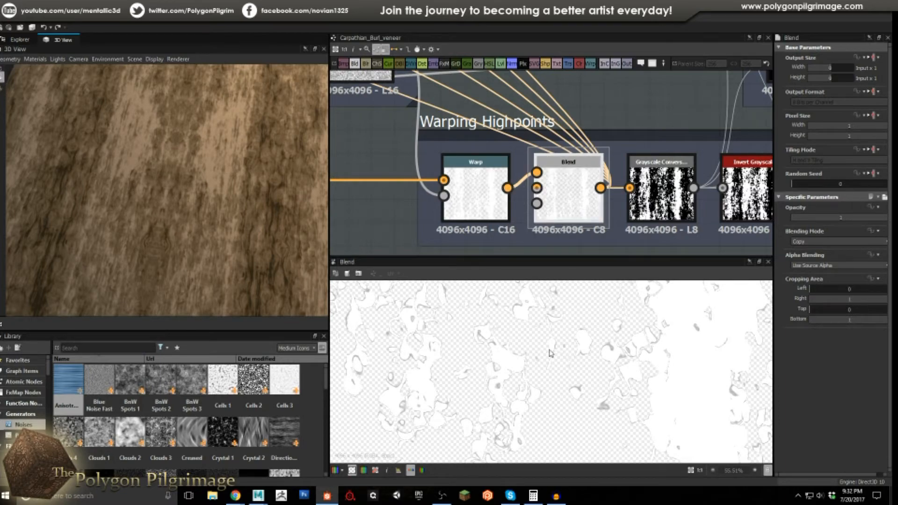
pyautogui.moveTo(582, 334)
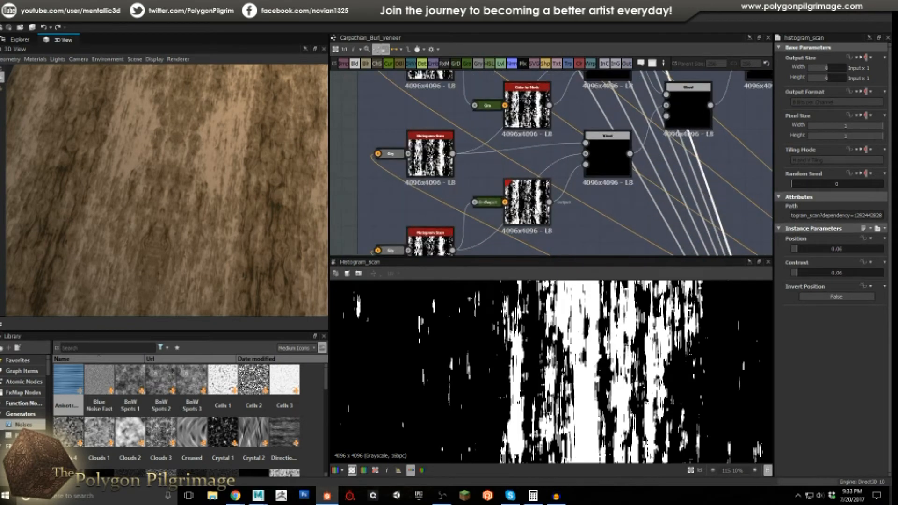
# - Alternate previews of Color to Mask, Histogram Scan and Subtract blend outputs
pyautogui.click(528, 202)
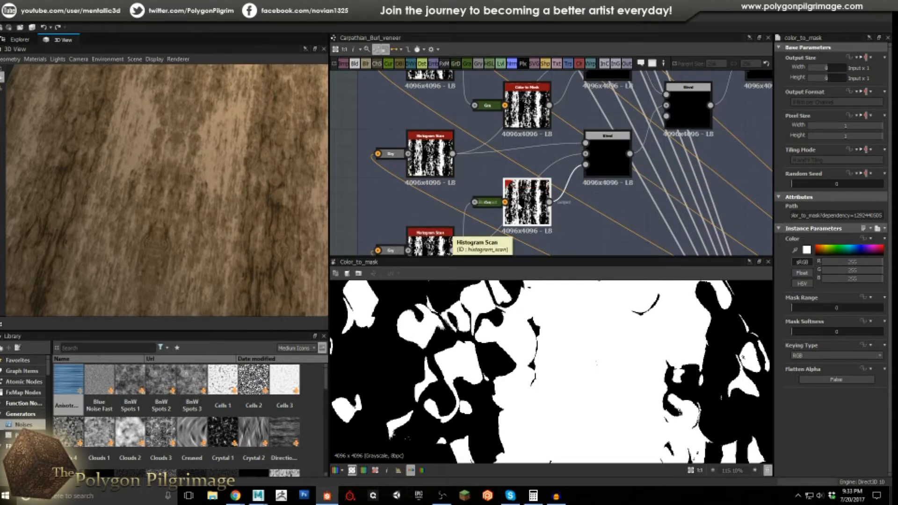
pyautogui.click(614, 160)
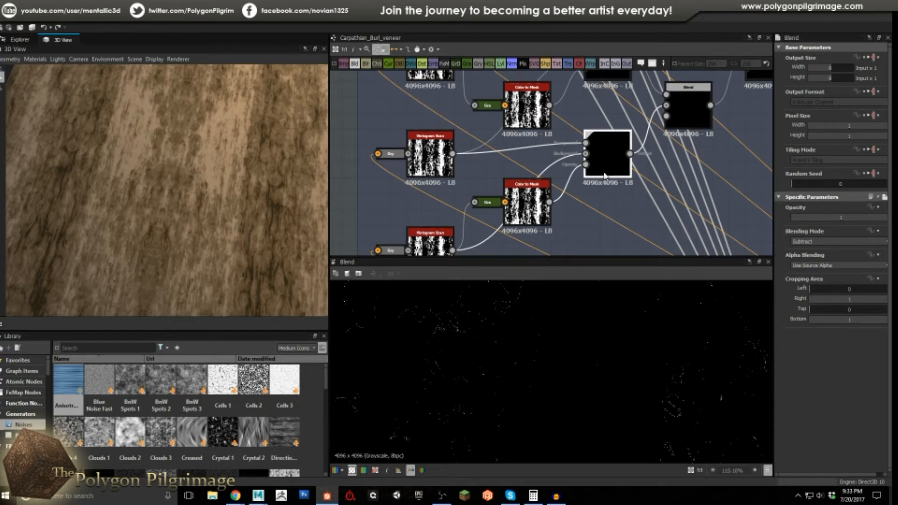
pyautogui.click(430, 155)
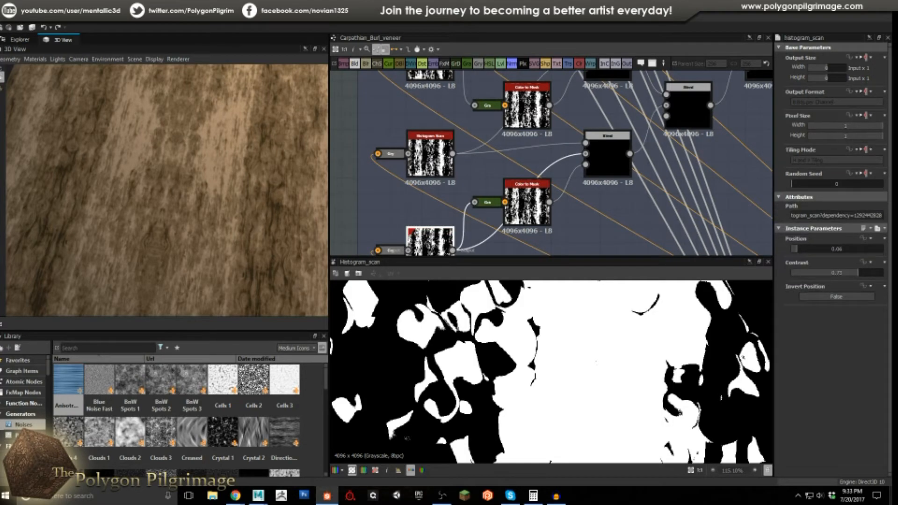
pyautogui.click(609, 154)
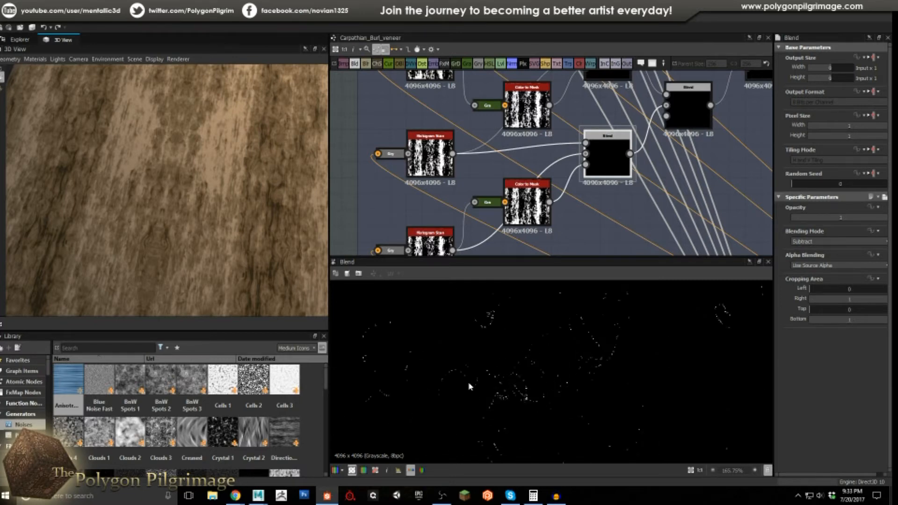
pyautogui.moveTo(501, 371)
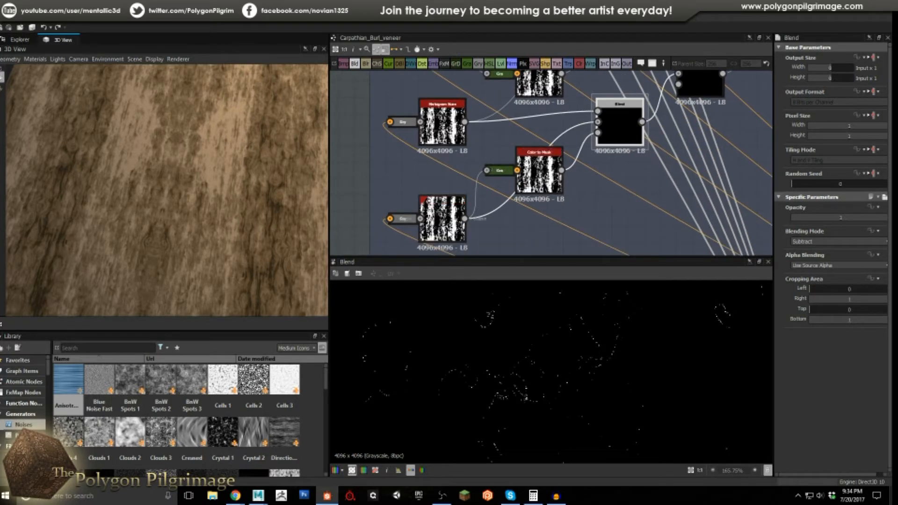
pyautogui.click(540, 172)
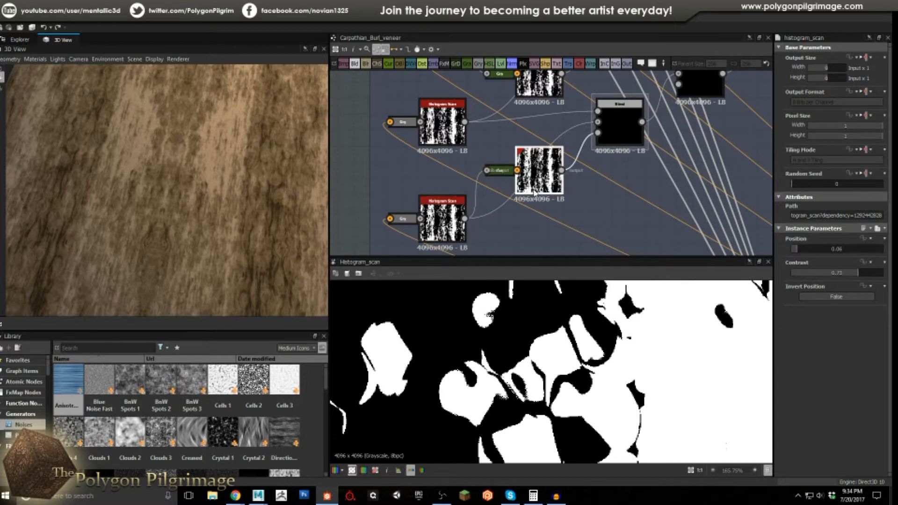
pyautogui.click(540, 154)
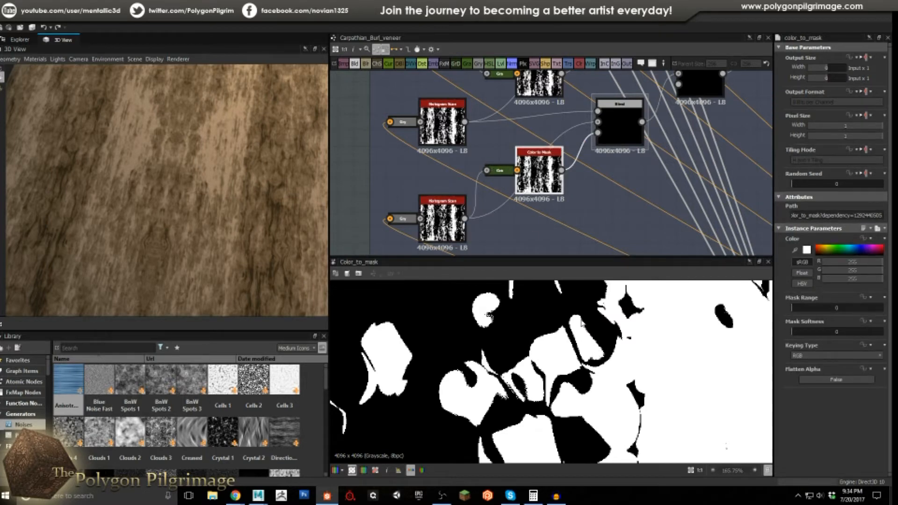
pyautogui.click(620, 127)
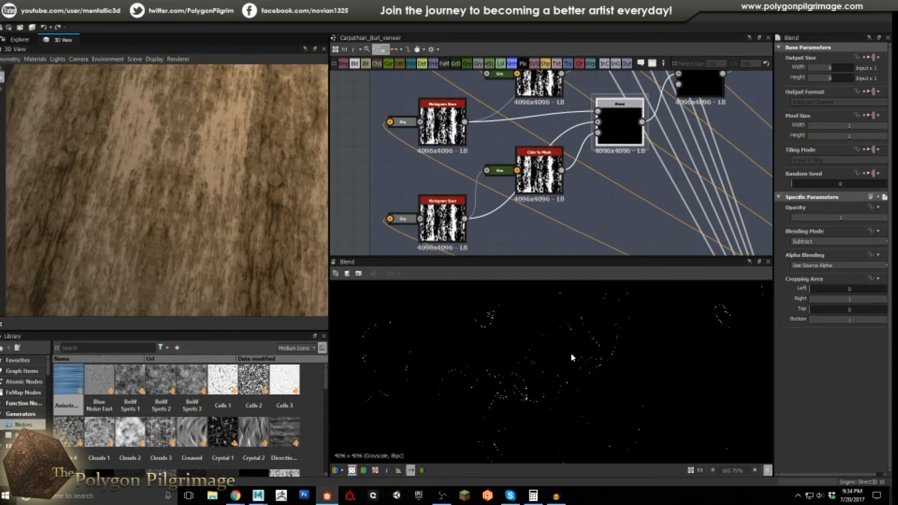
pyautogui.moveTo(560, 405)
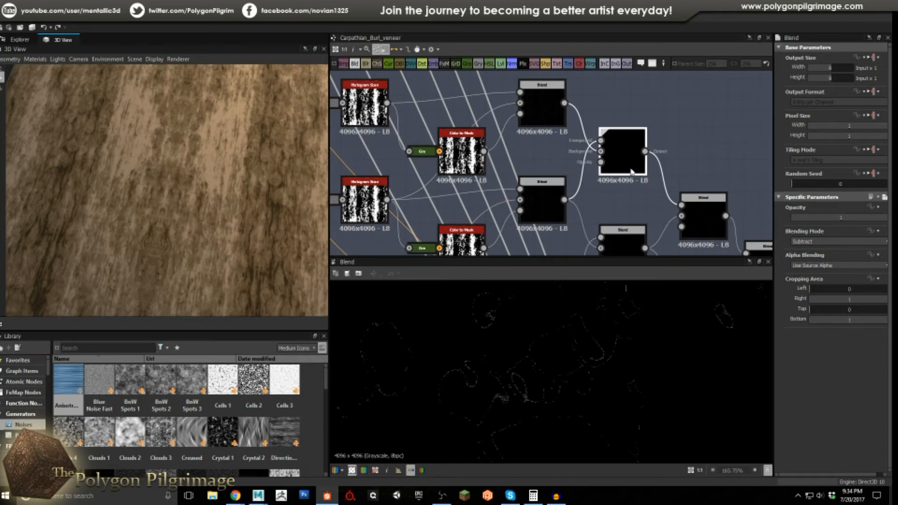
# - Pan along the Max (Lighter) blend chain to its last blend
pyautogui.moveTo(630, 171); pyautogui.dragTo(599, 164)
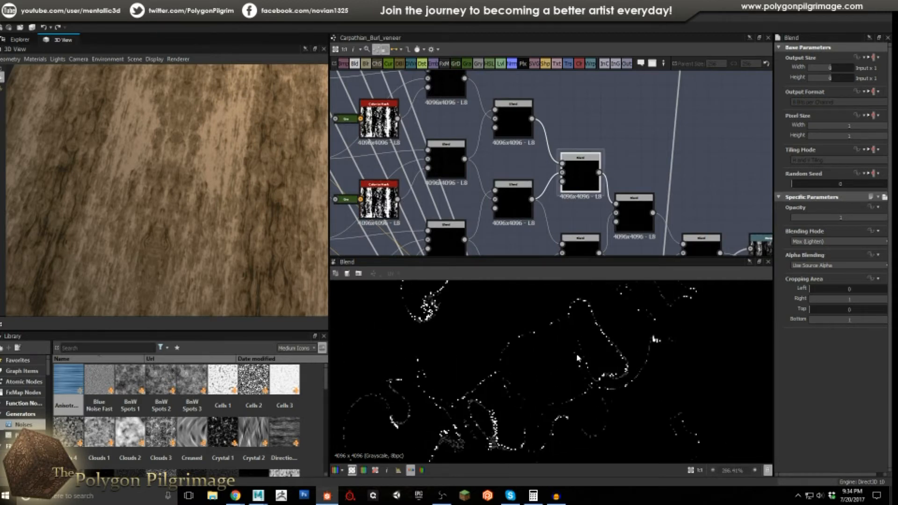
pyautogui.moveTo(577, 393)
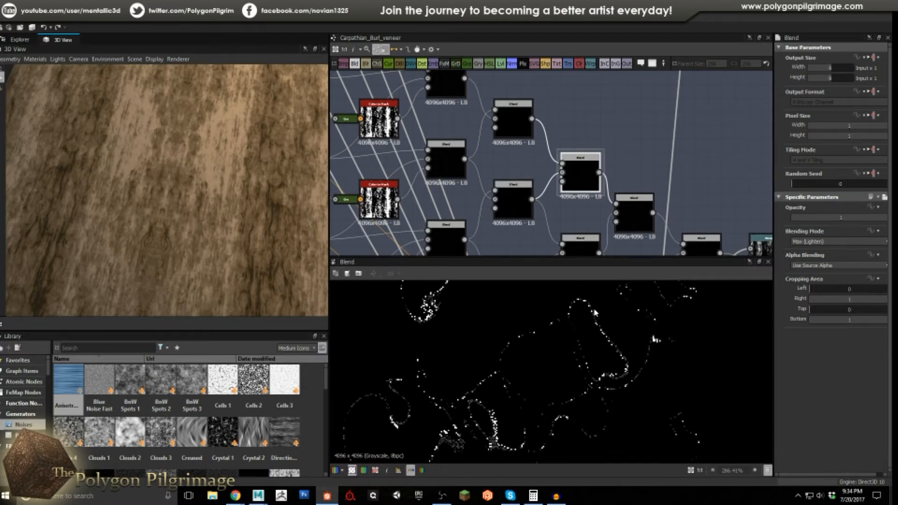
pyautogui.moveTo(589, 308)
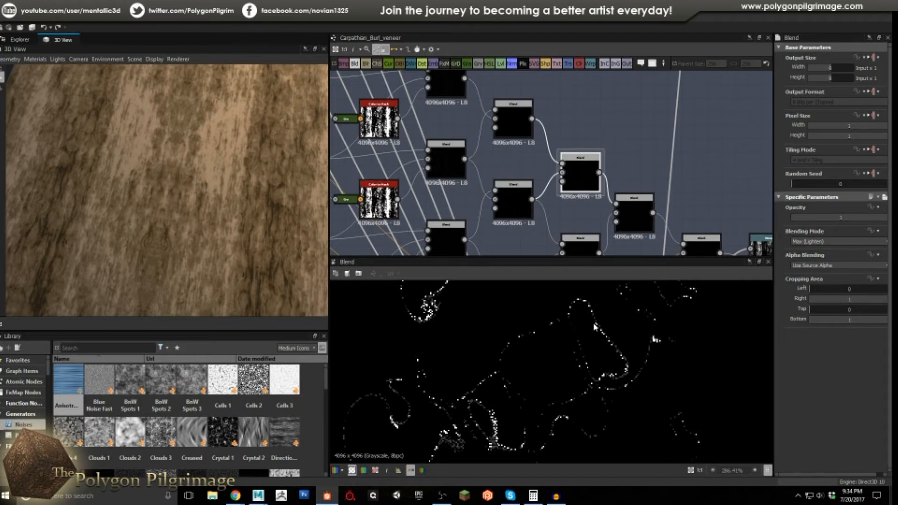
pyautogui.moveTo(571, 311)
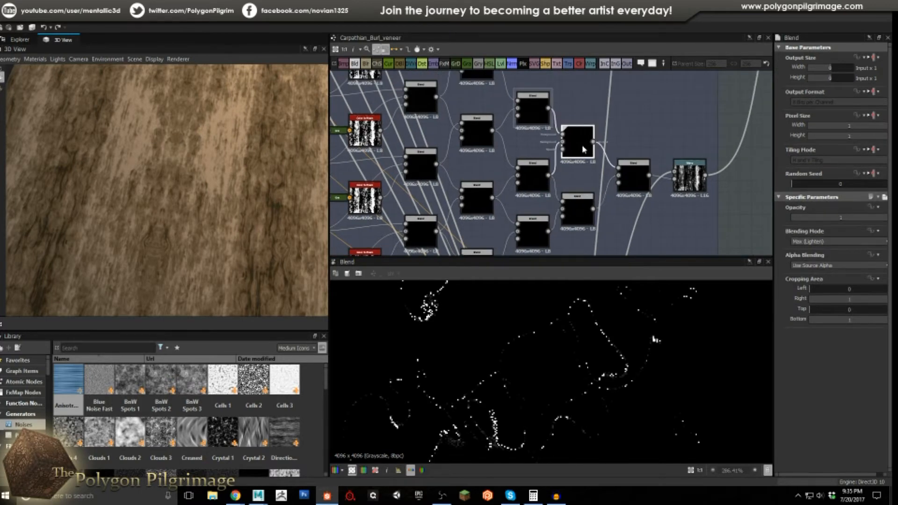
pyautogui.moveTo(577, 140); pyautogui.dragTo(634, 175)
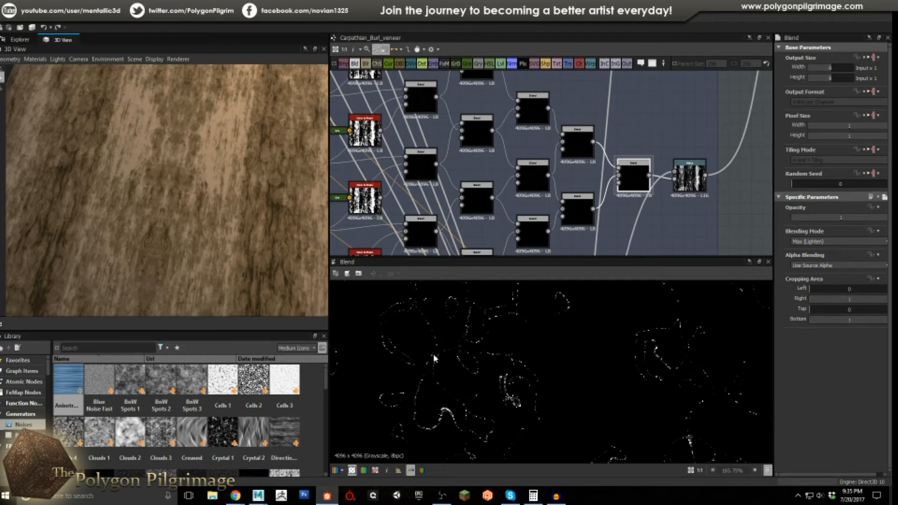
pyautogui.moveTo(513, 327)
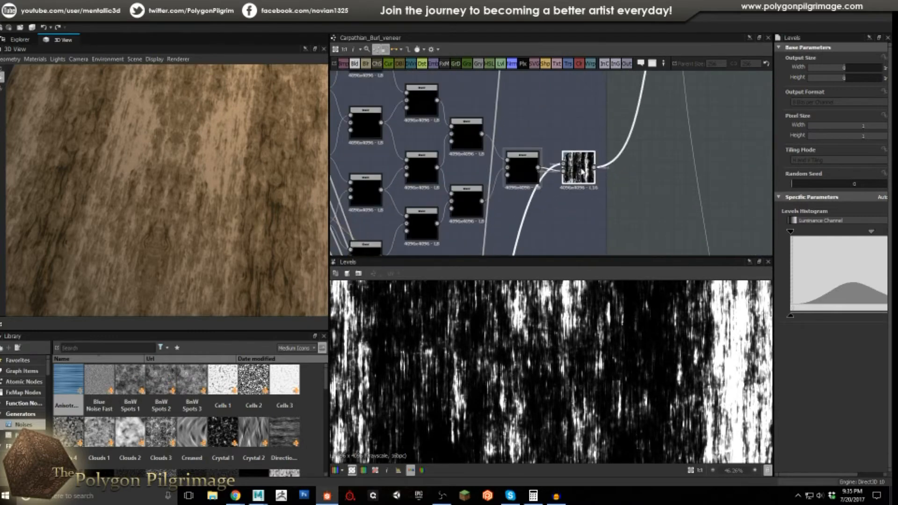
# - Preview Warp, Histogram Scan, Subtract and Max (Lighter) blends, then Warping Highpoints Blend
pyautogui.click(578, 173)
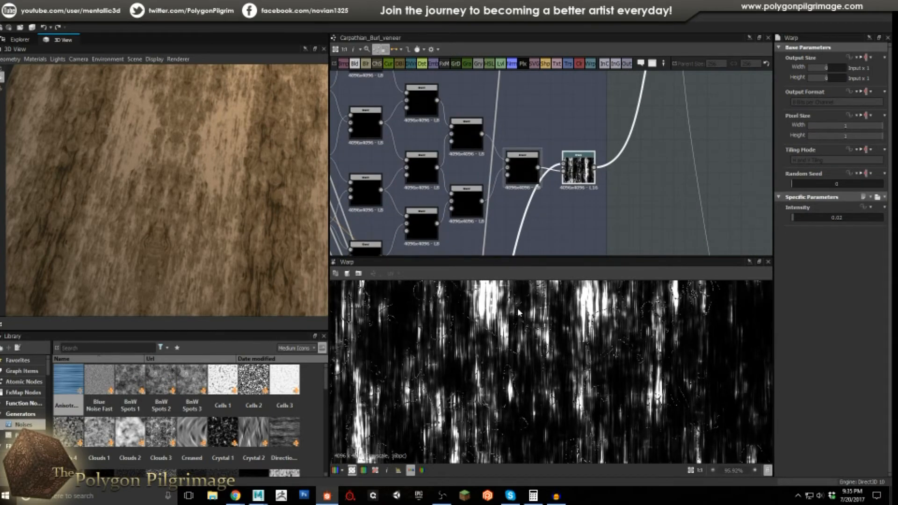
pyautogui.moveTo(544, 351)
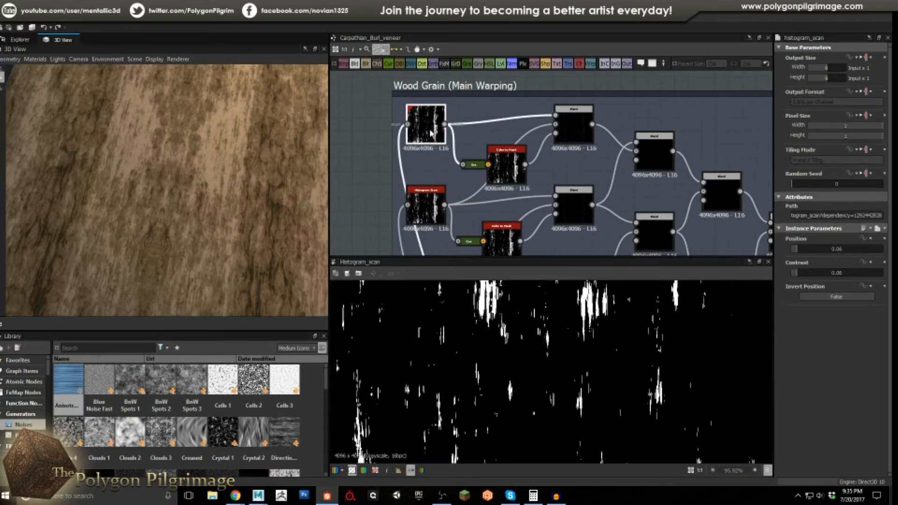
pyautogui.click(425, 207)
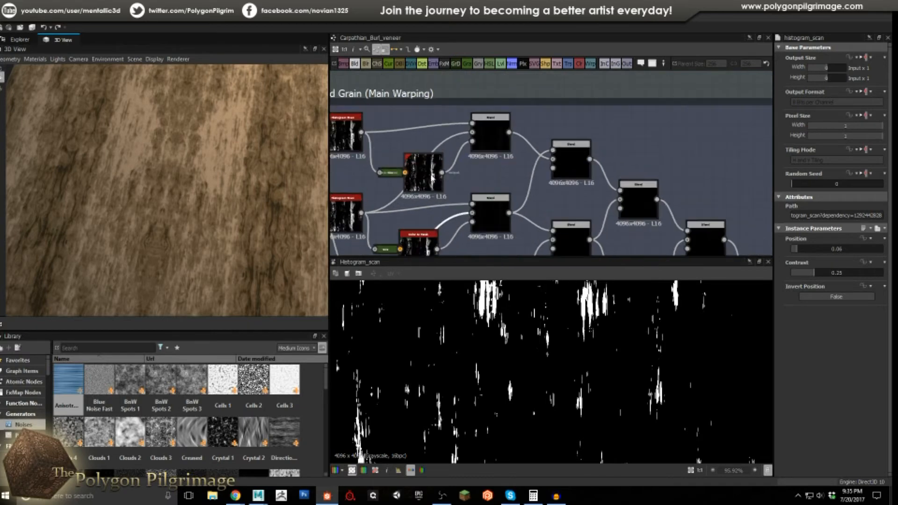
pyautogui.click(489, 132)
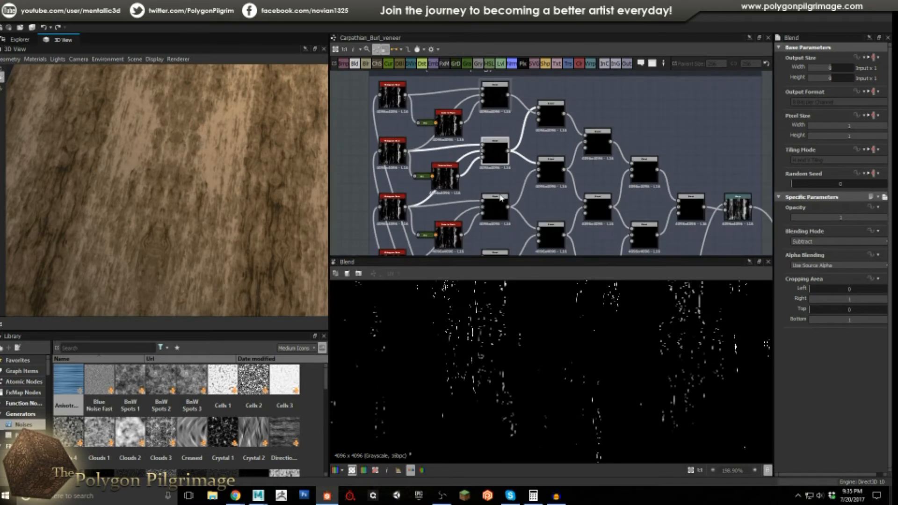
pyautogui.click(550, 117)
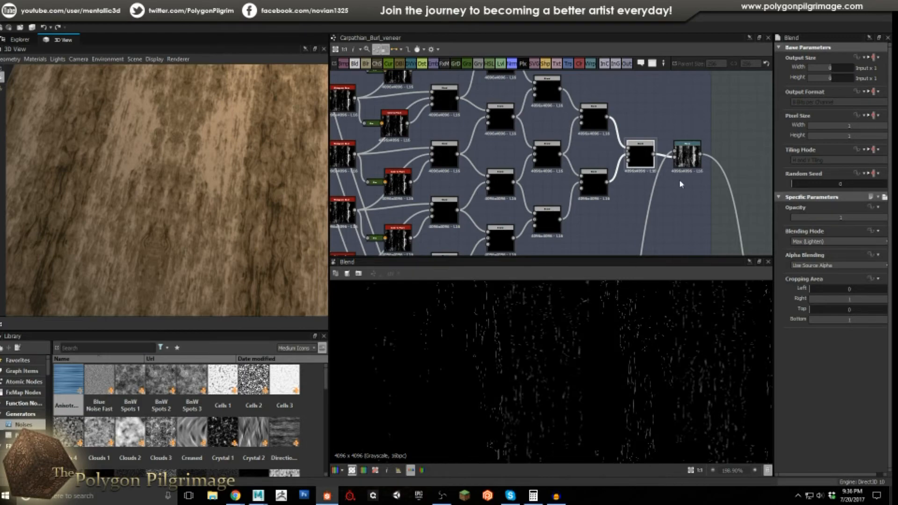
pyautogui.click(687, 156)
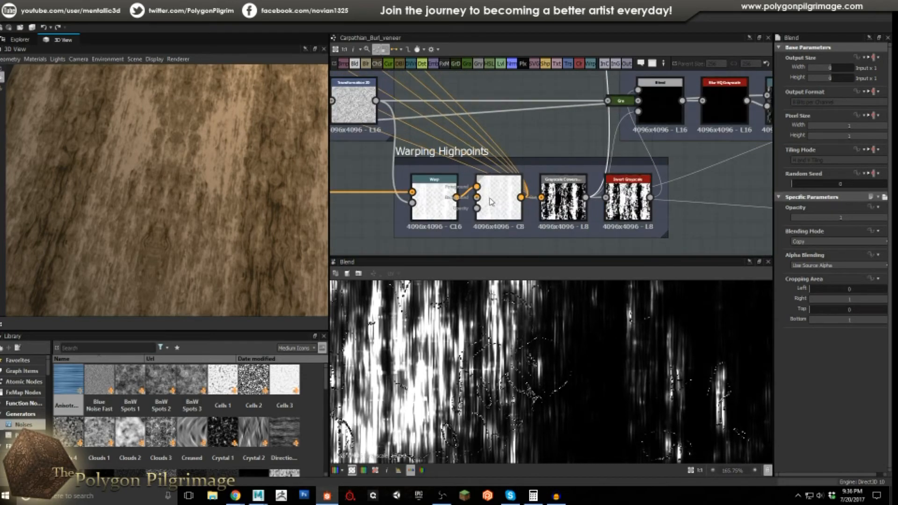
# - Check the Blur HQ Grayscale node, then preview the Wood Warp group's starting Blend
pyautogui.click(499, 179)
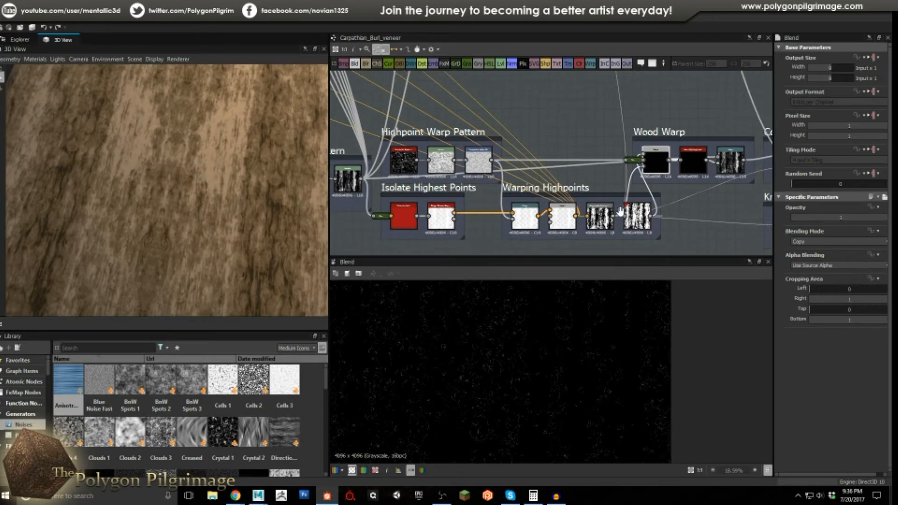
pyautogui.click(629, 217)
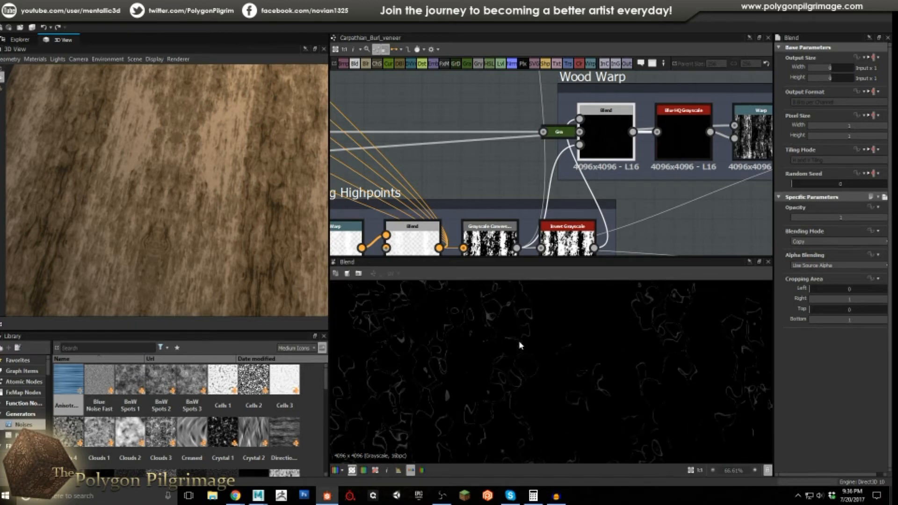
pyautogui.moveTo(601, 268)
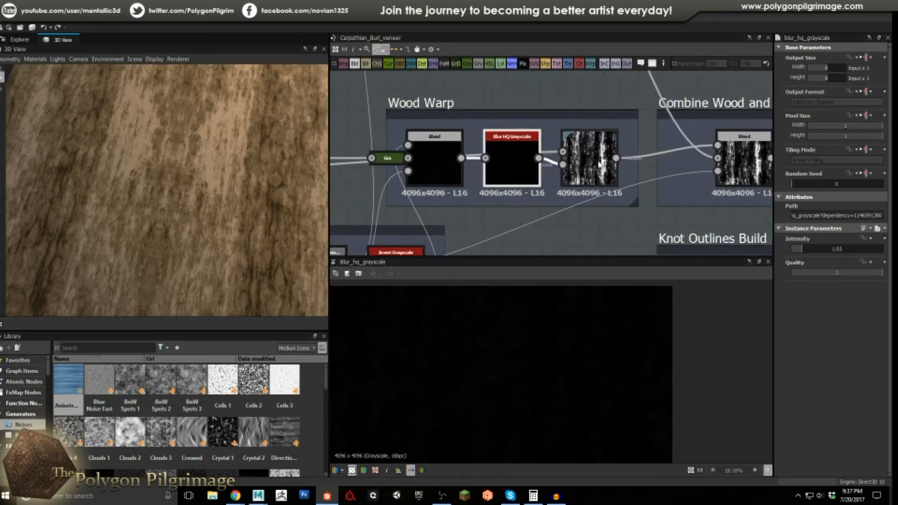
# - Preview the Blend node in the Combine Wood and Knot Warps frame
pyautogui.click(590, 136)
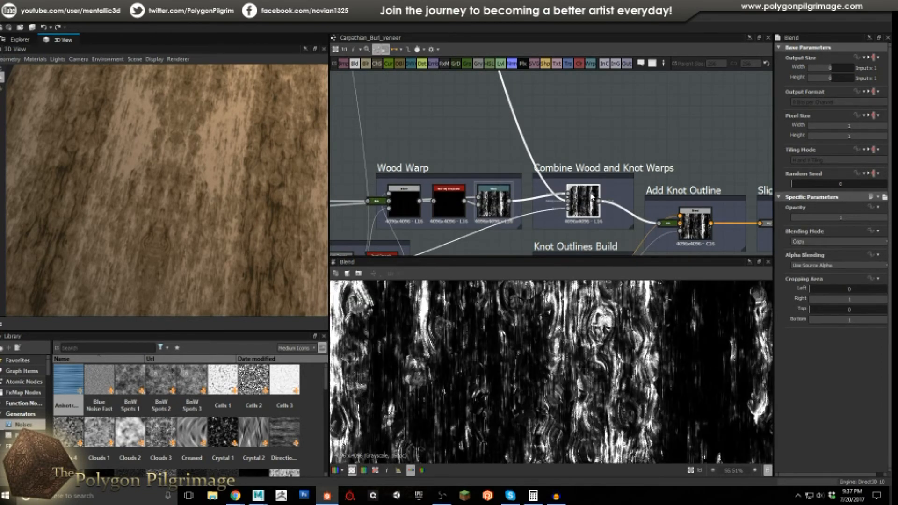
pyautogui.click(492, 200)
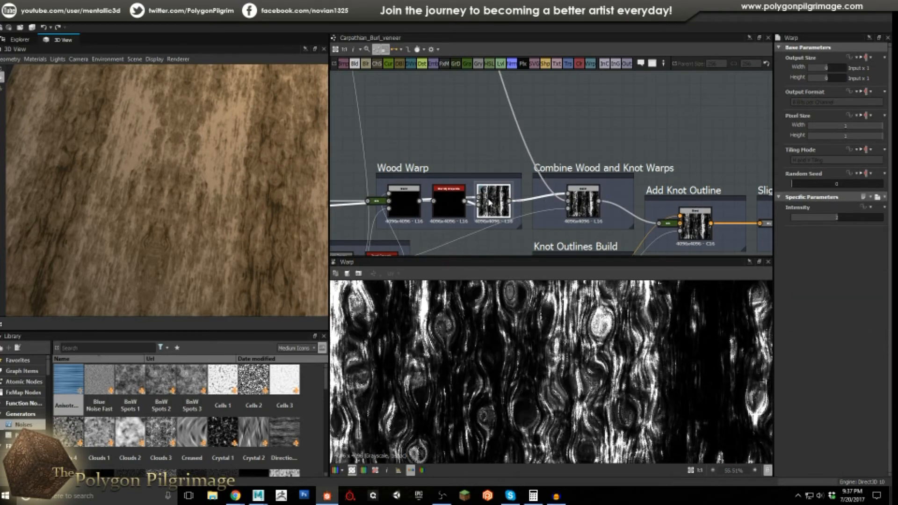
pyautogui.click(580, 203)
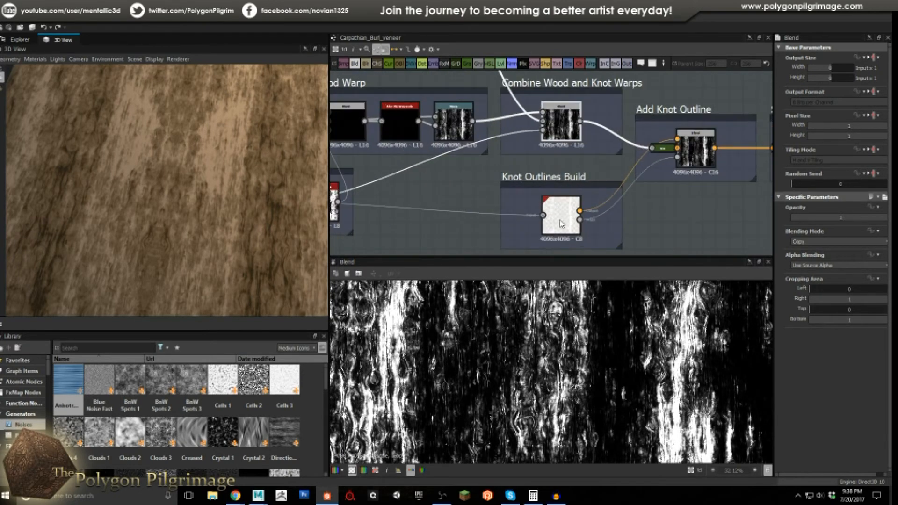
# - Select the Knot Outlines Build Shape Stroke to preview grey knot outlines at width -0.06
pyautogui.click(562, 215)
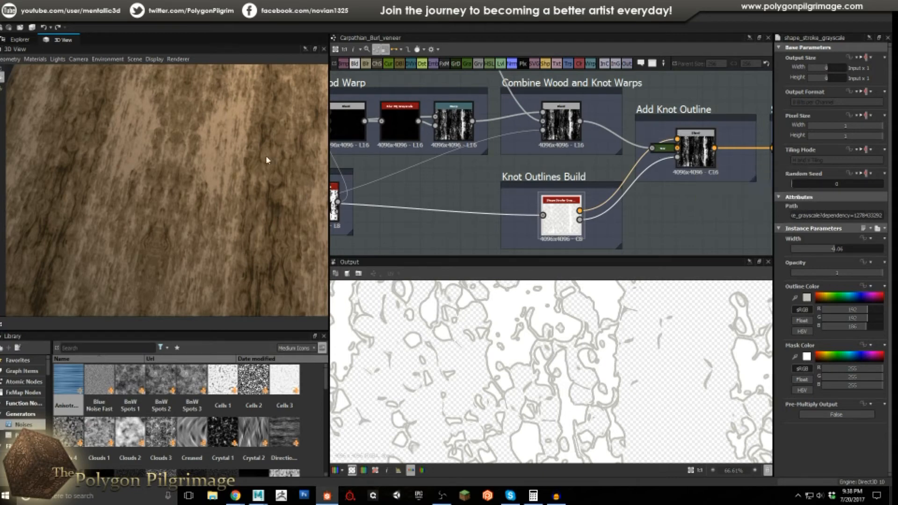
pyautogui.moveTo(288, 205)
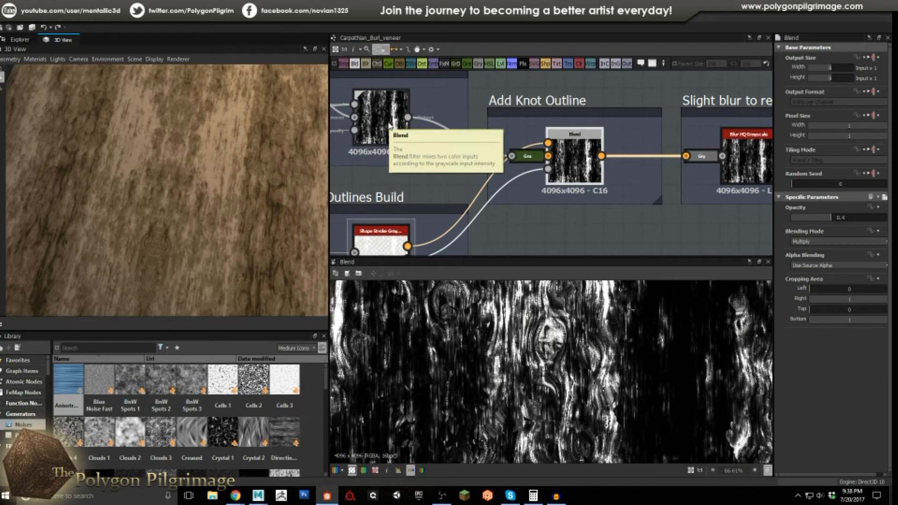
pyautogui.moveTo(782, 237)
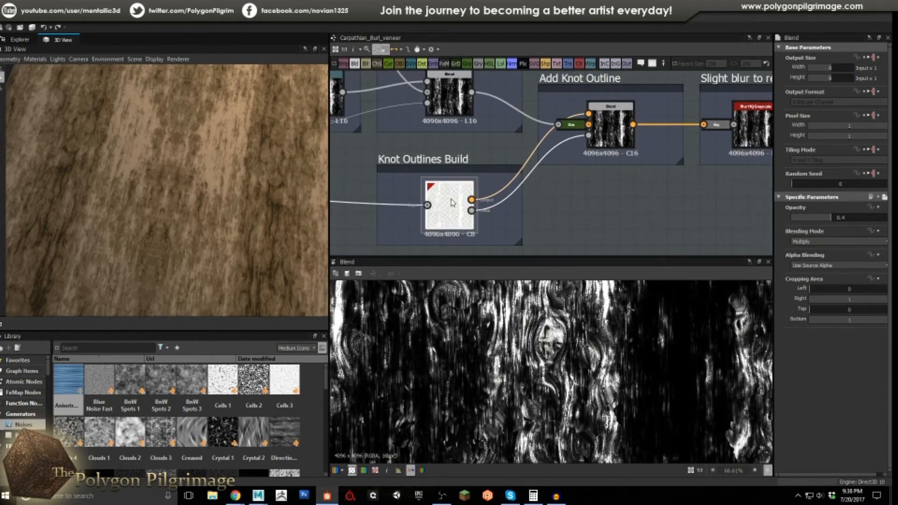
pyautogui.click(450, 203)
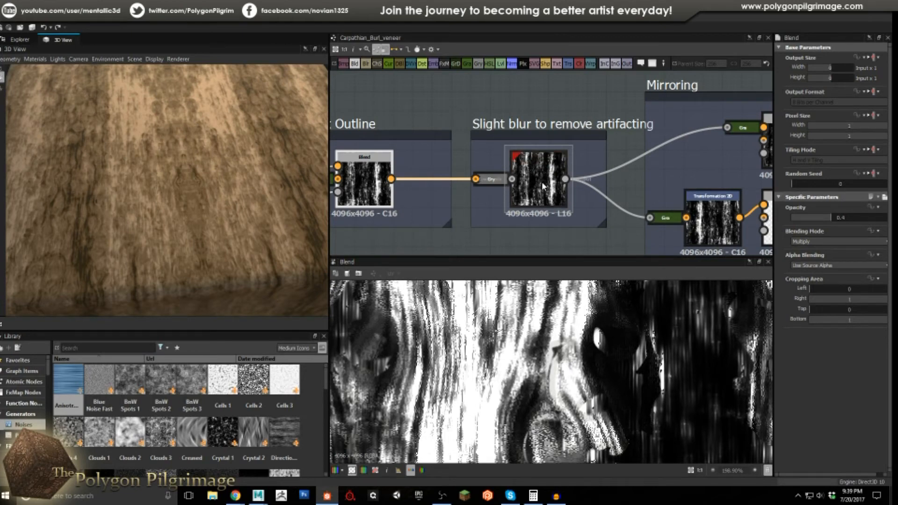
# - Select the Mirroring frame's Transformation 2D node to preview the blurred streaky grain
pyautogui.click(539, 181)
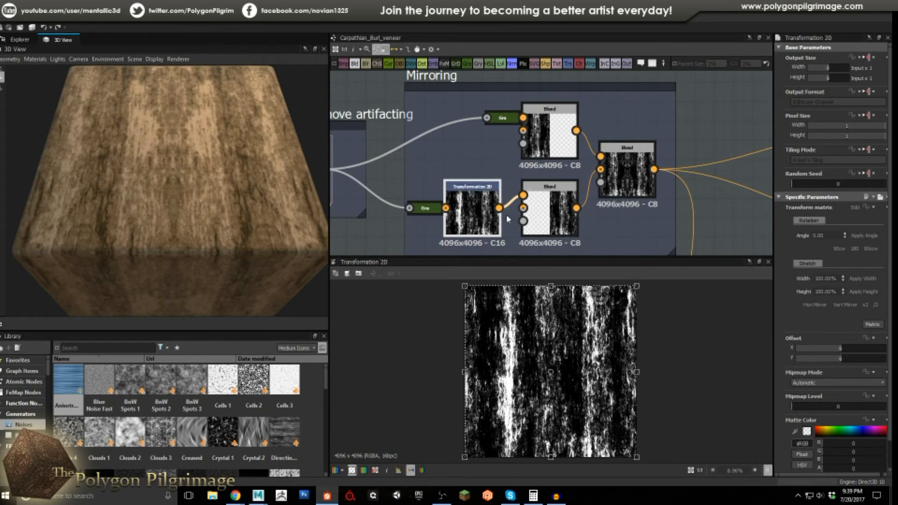
# - Preview the final Mirroring Blend, showing the mirrored grain that feeds Color Grading
pyautogui.click(549, 129)
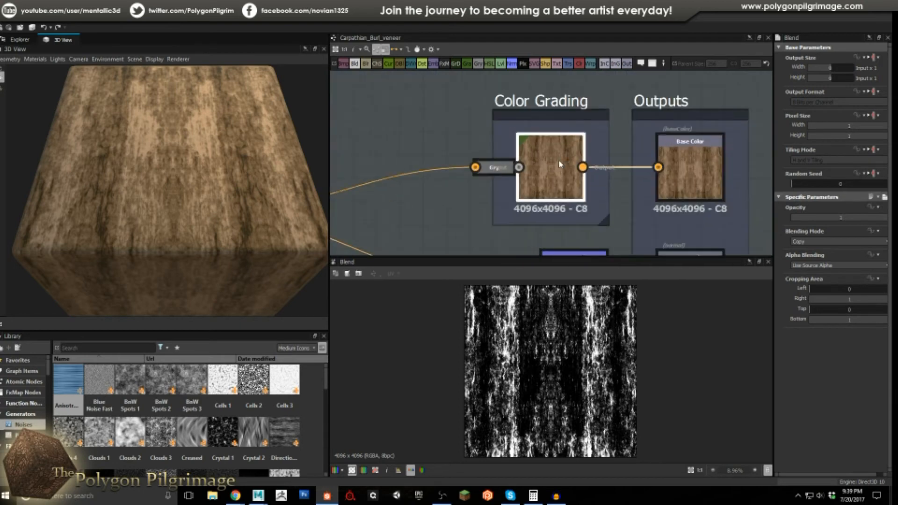
# - Select the Color Grading Gradient Map to preview the brown wood coloring for Base Color
pyautogui.click(552, 166)
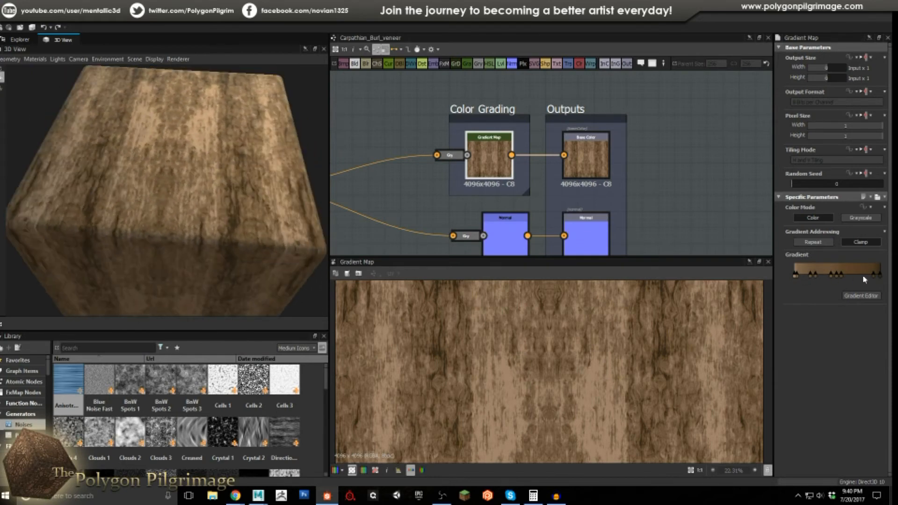
pyautogui.moveTo(809, 279)
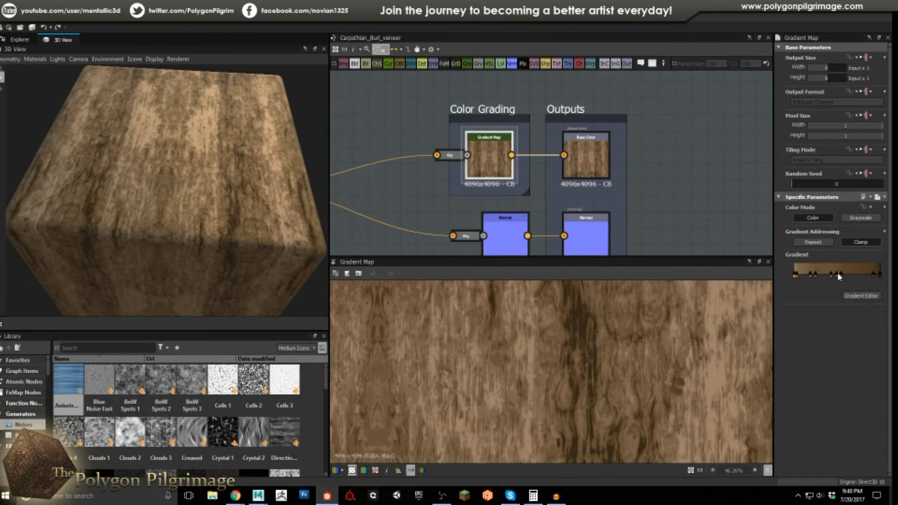
pyautogui.moveTo(831, 277)
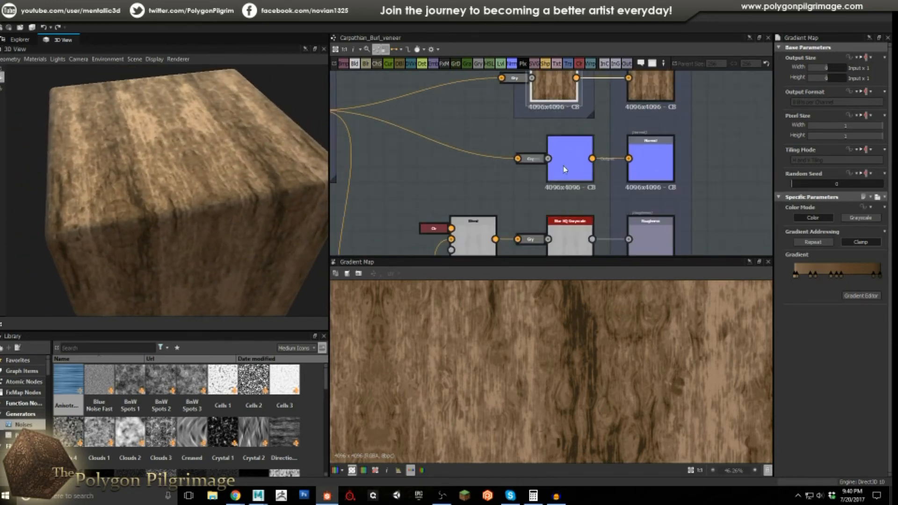
# - Preview the Normal map at 0.03 intensity, then scroll down toward the roughness chain
pyautogui.click(570, 159)
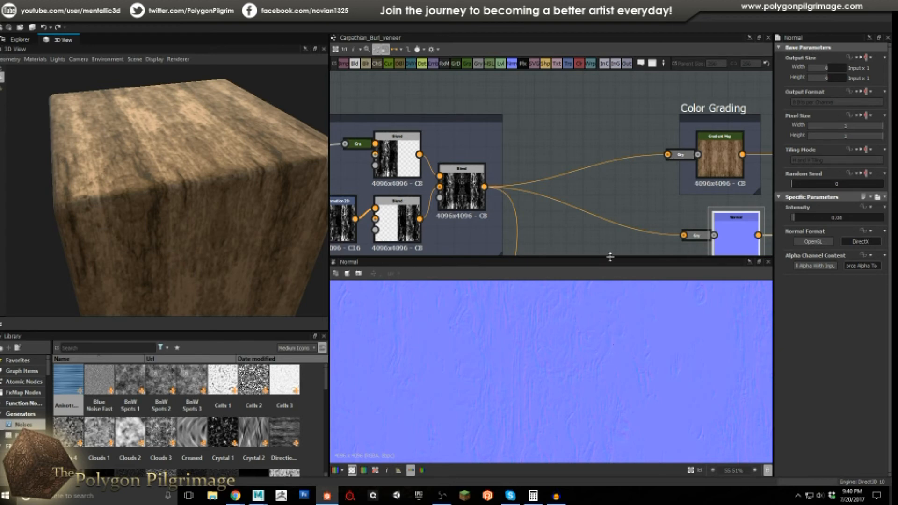
pyautogui.moveTo(566, 312)
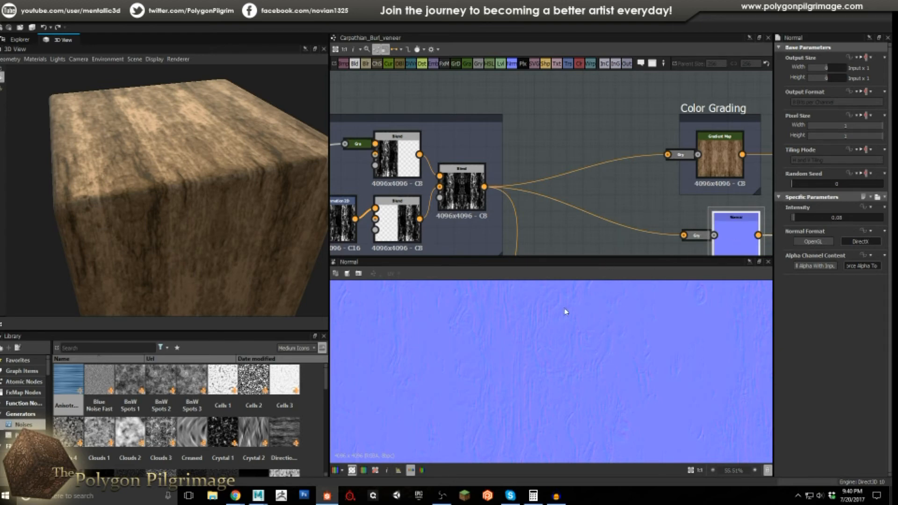
pyautogui.scroll(-3)
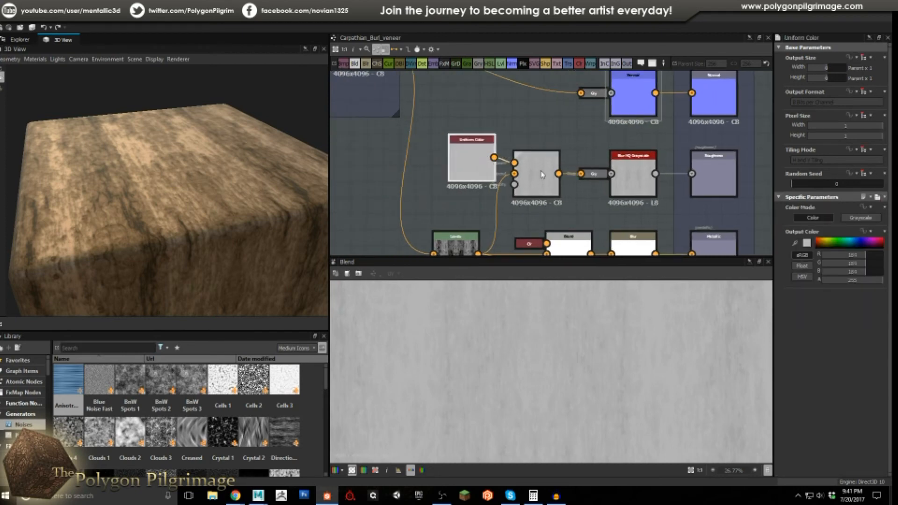
# - Inspect the roughness Blend, then the Blur feeding Metallic, which previews solid white
pyautogui.click(537, 170)
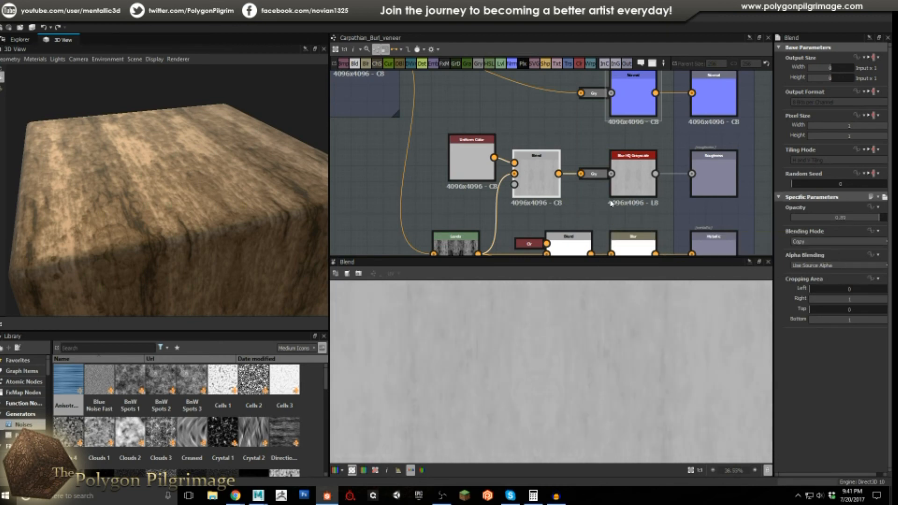
pyautogui.click(631, 174)
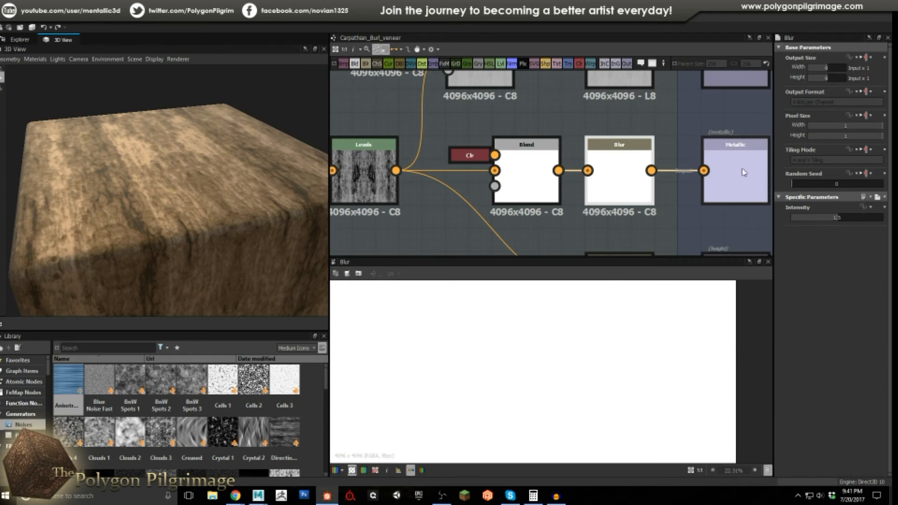
# - Check the Metallic output's attributes, then preview the Levels result and the Height output grain
pyautogui.click(731, 167)
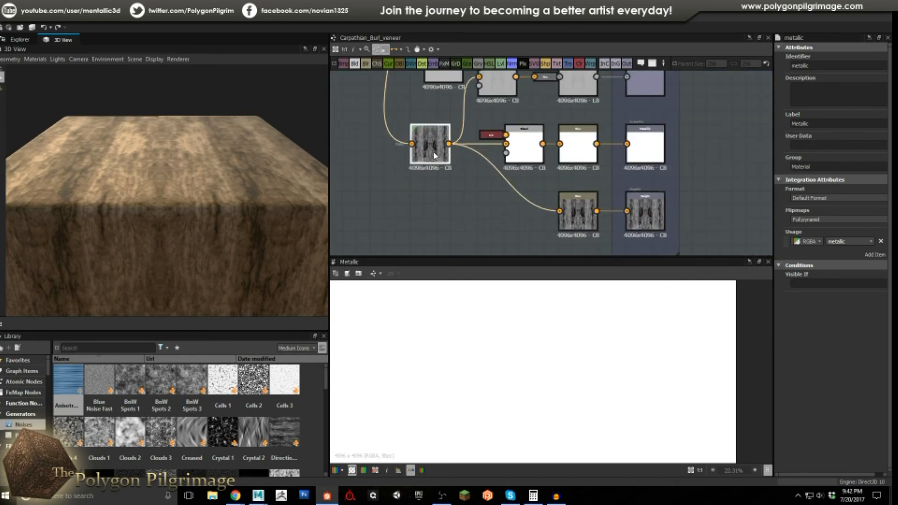
pyautogui.click(431, 143)
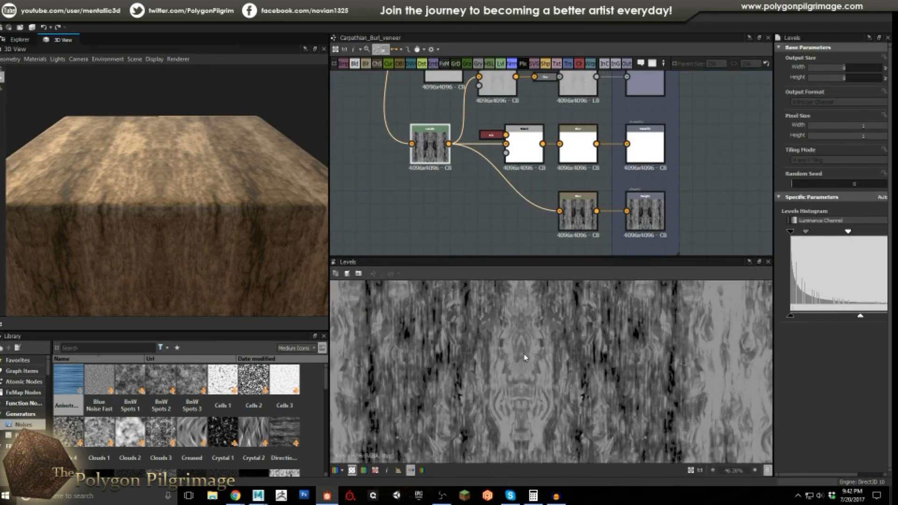
pyautogui.click(579, 214)
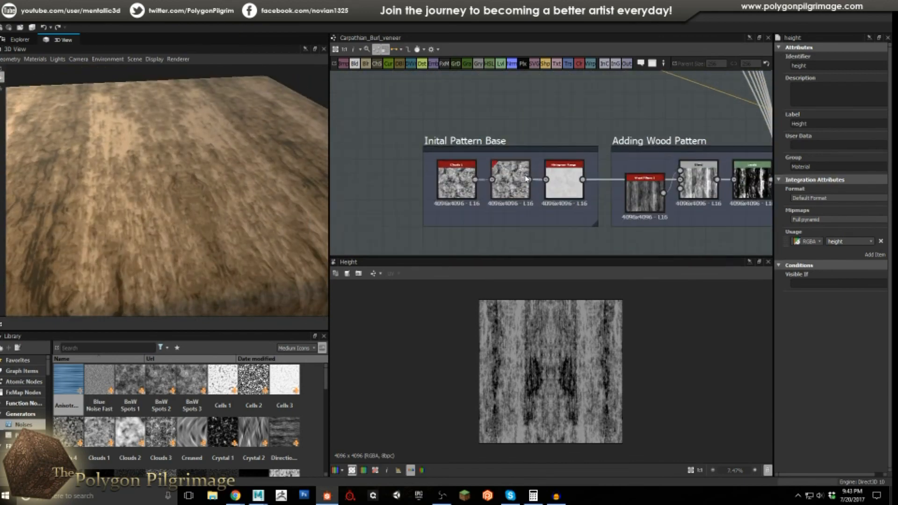
# - Select Clouds 1 in the Inital Pattern Base frame to show its noise and random seed 2
pyautogui.click(455, 183)
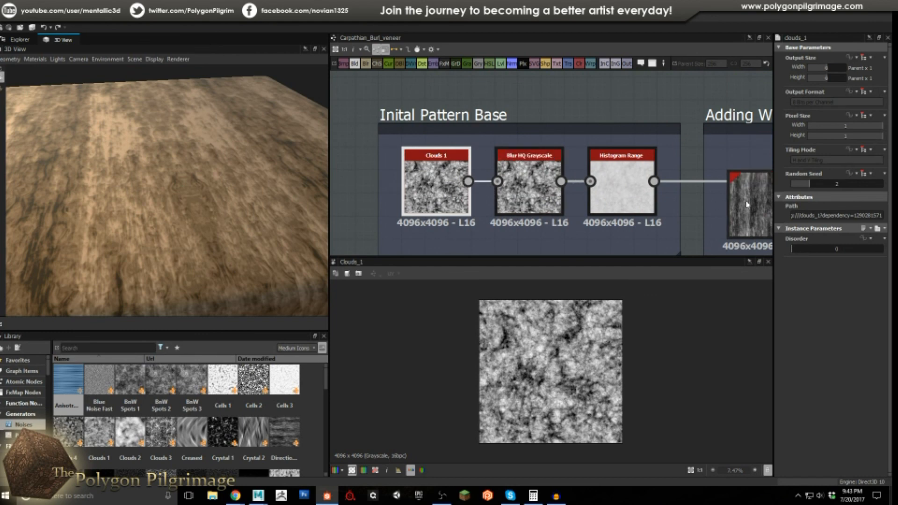